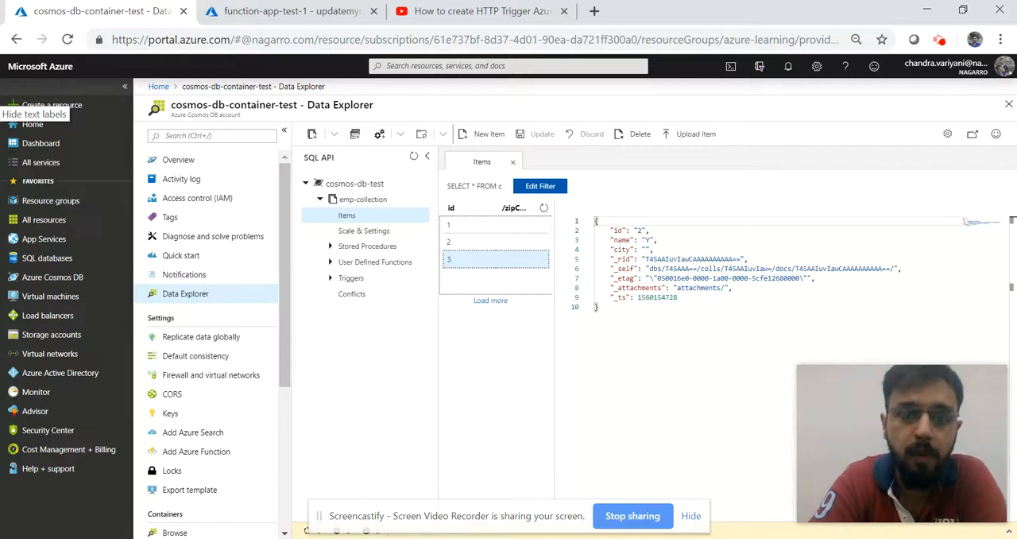
# Switch to the YouTube tutorial video paused on its Session Overview slide
pyautogui.click(480, 11)
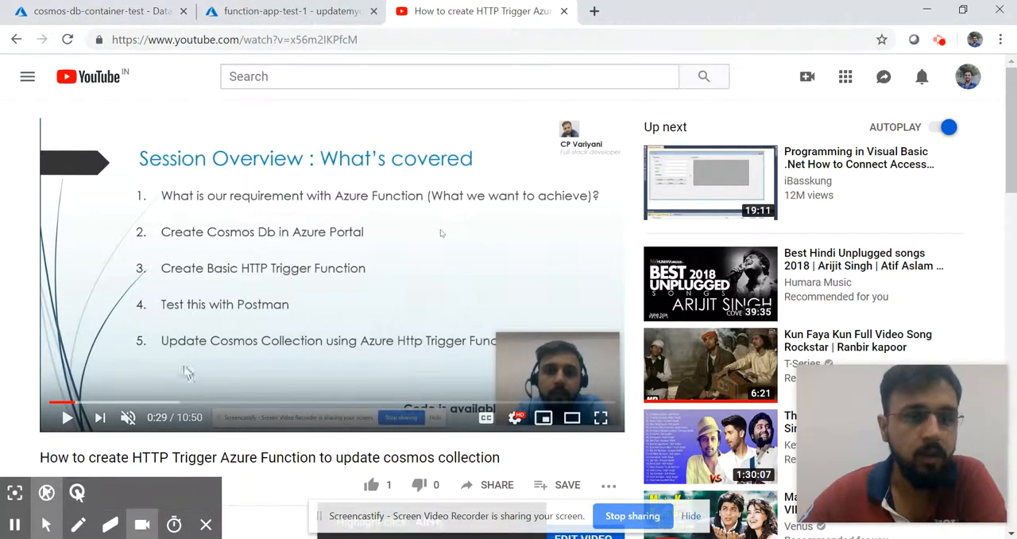
pyautogui.moveTo(214, 458); pyautogui.dragTo(390, 458)
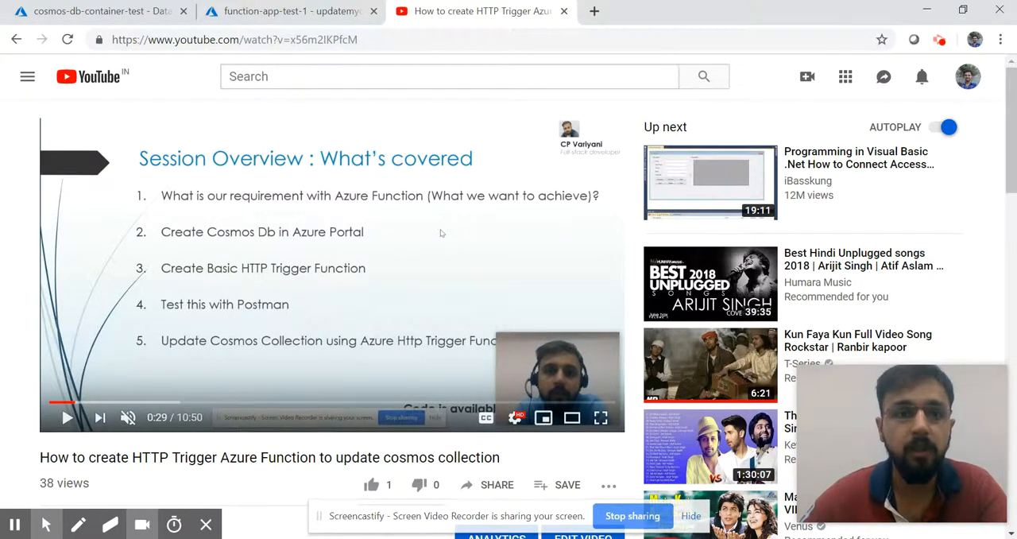
# Review emp-collection items 1, 2 and 3 with empty city, then switch to the function's Integrate bindings
pyautogui.click(96, 10)
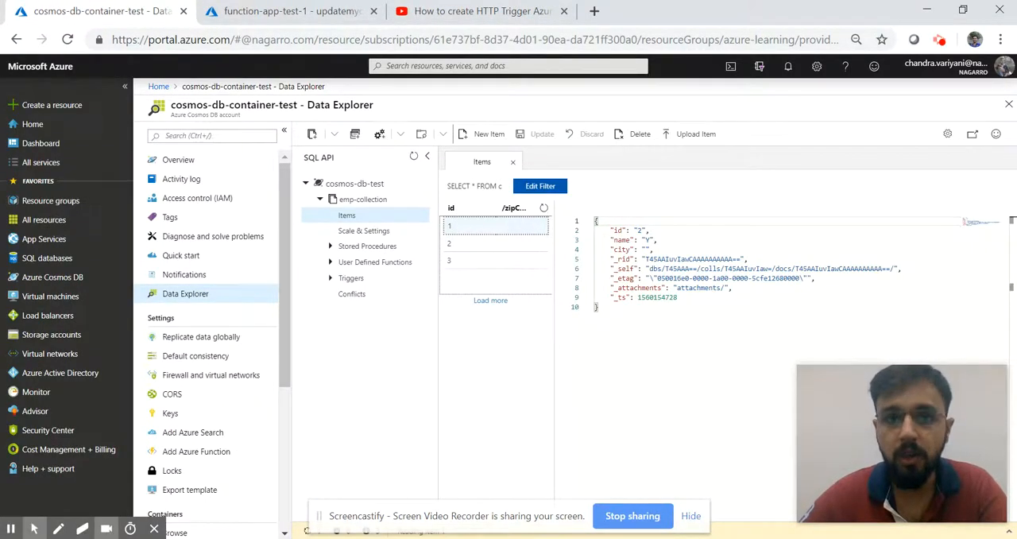
pyautogui.click(483, 241)
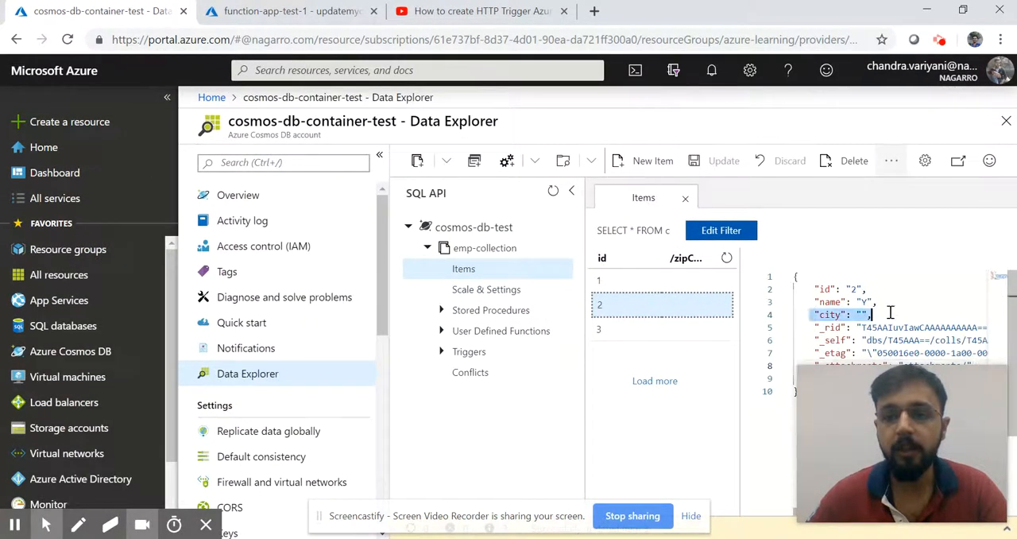
pyautogui.click(597, 328)
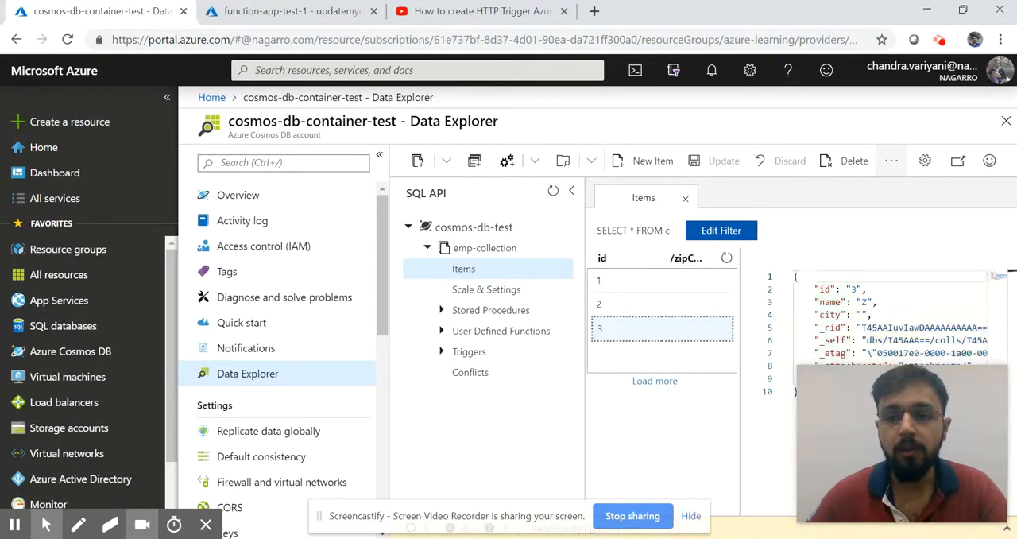
pyautogui.click(601, 281)
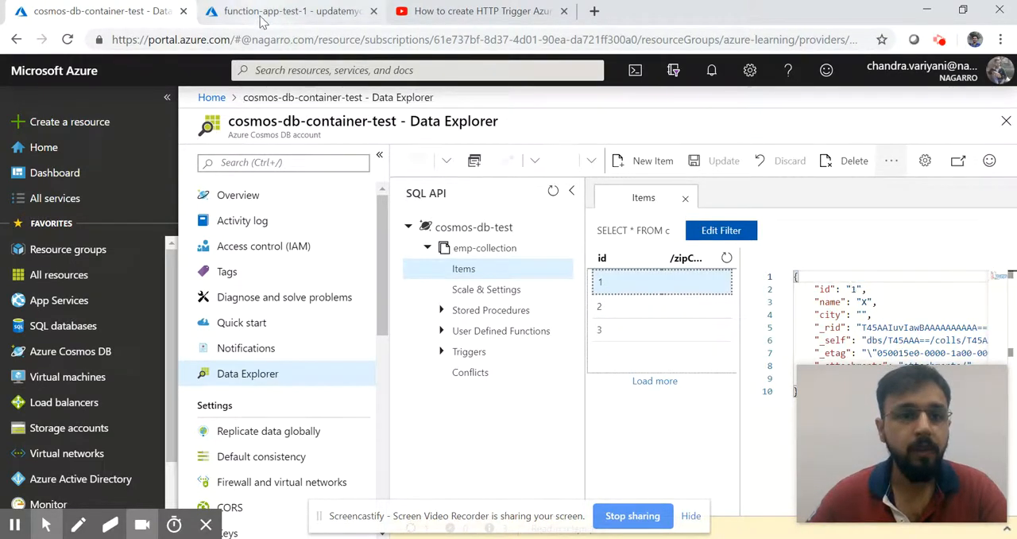
pyautogui.click(286, 9)
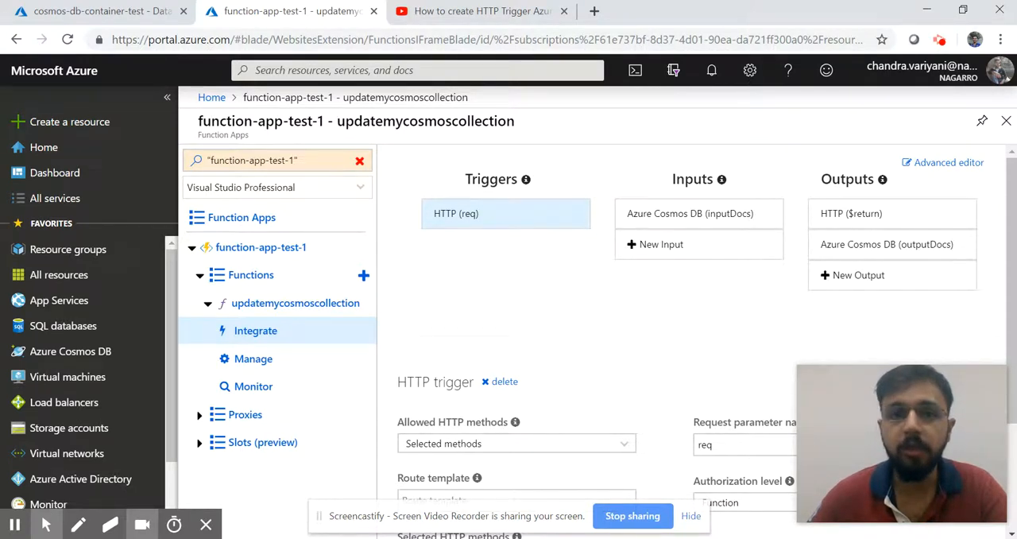
pyautogui.moveTo(198, 8)
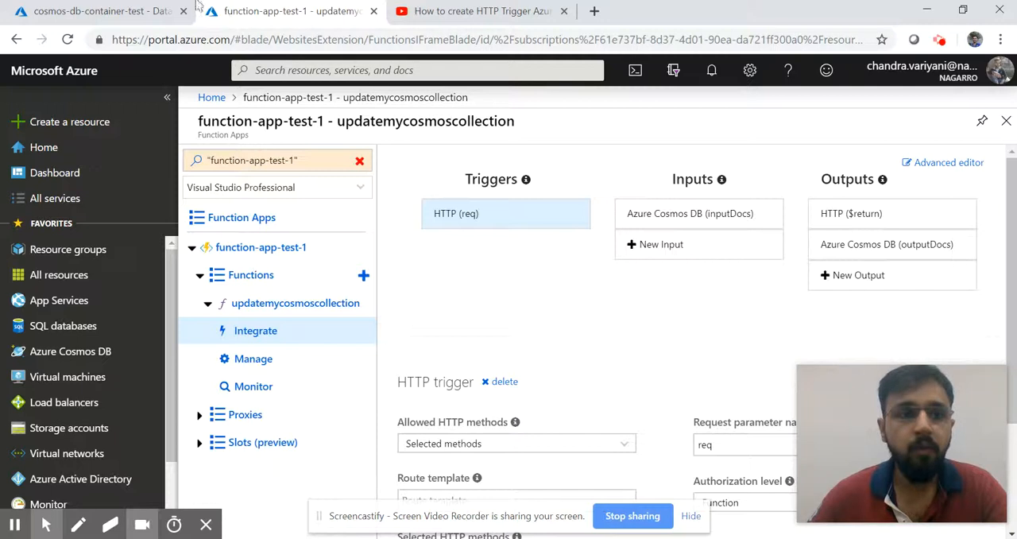
pyautogui.click(96, 9)
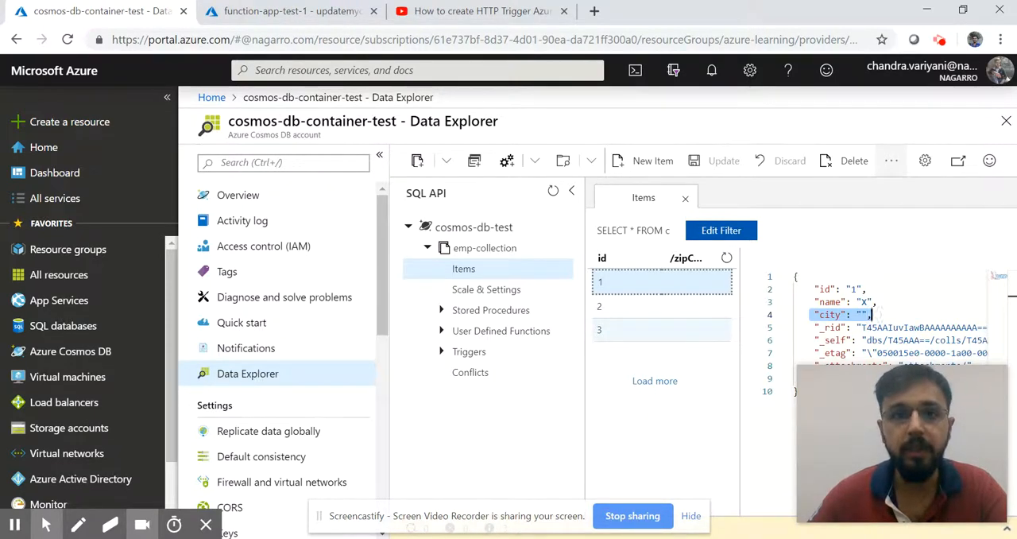
pyautogui.click(289, 11)
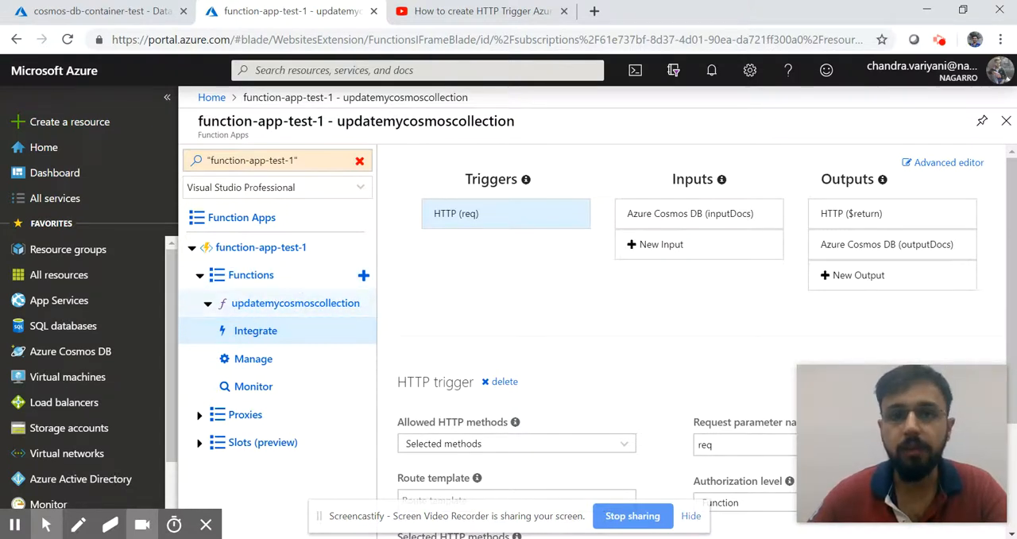
pyautogui.click(253, 359)
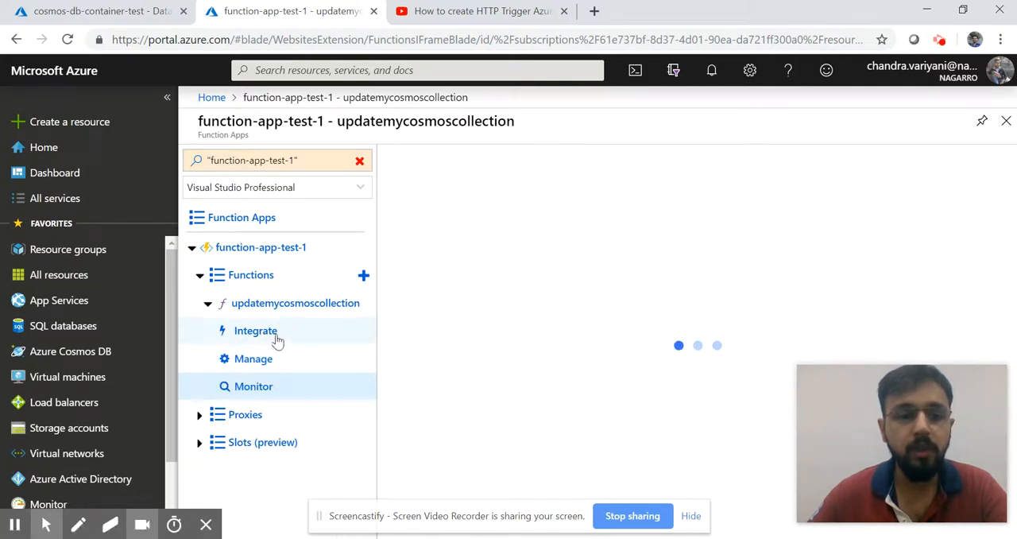
pyautogui.click(255, 330)
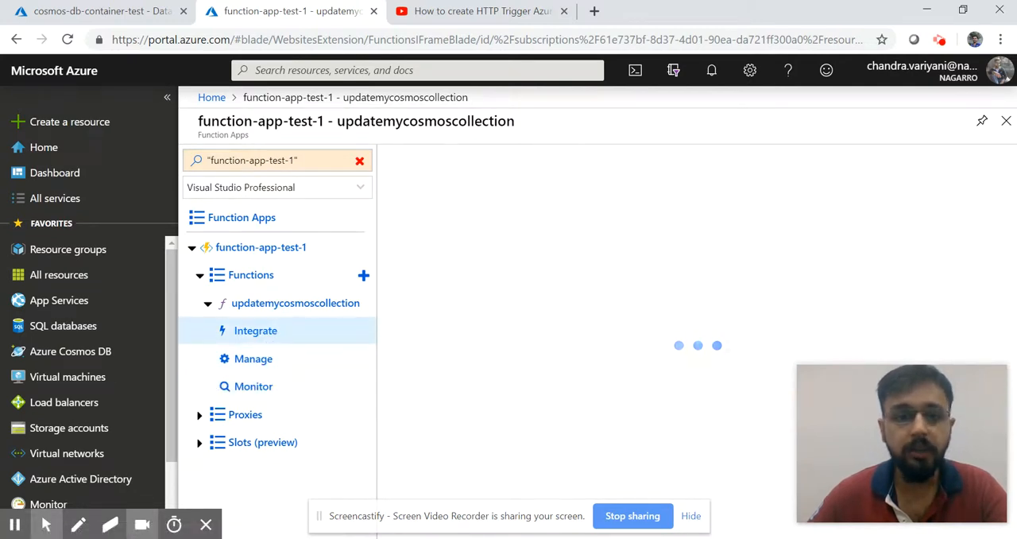
pyautogui.click(255, 331)
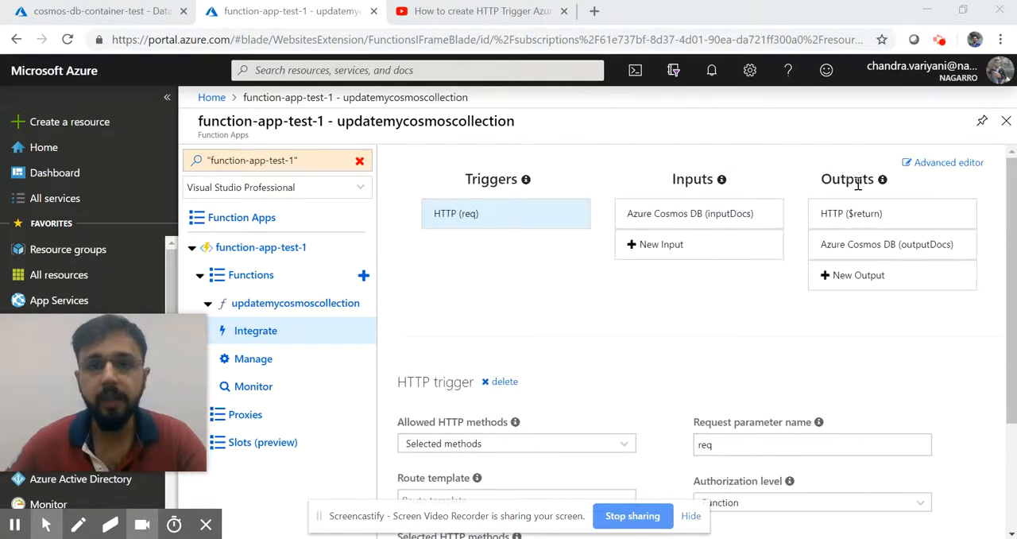
# Add a new function input using the Azure Cosmos DB template and confirm the selection
pyautogui.scroll(-3)
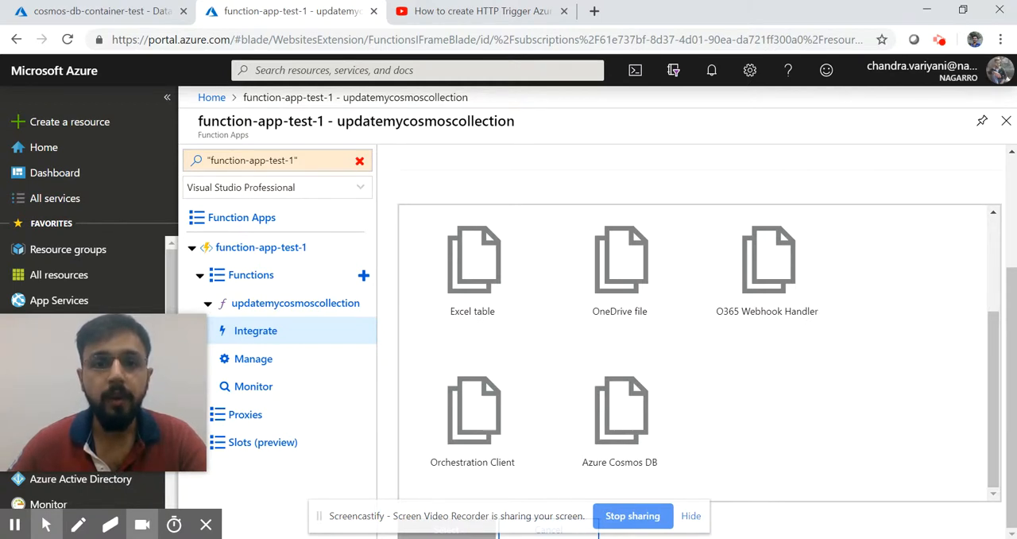
pyautogui.click(620, 413)
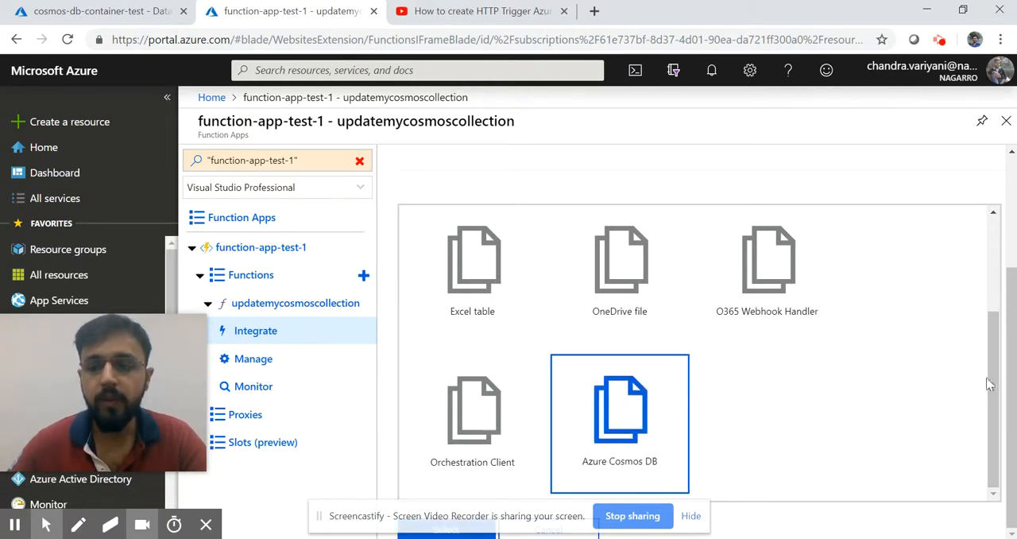
pyautogui.click(620, 410)
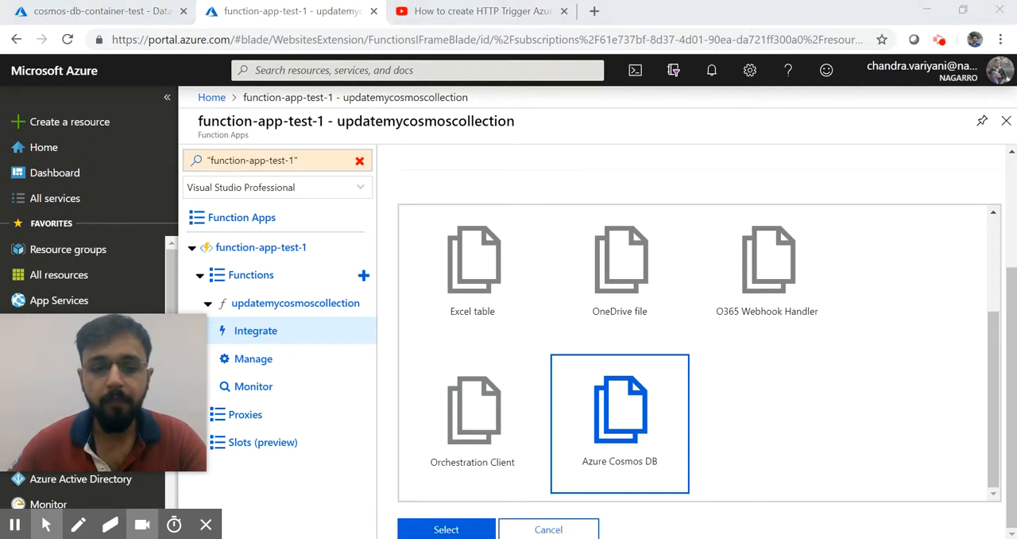
pyautogui.click(445, 529)
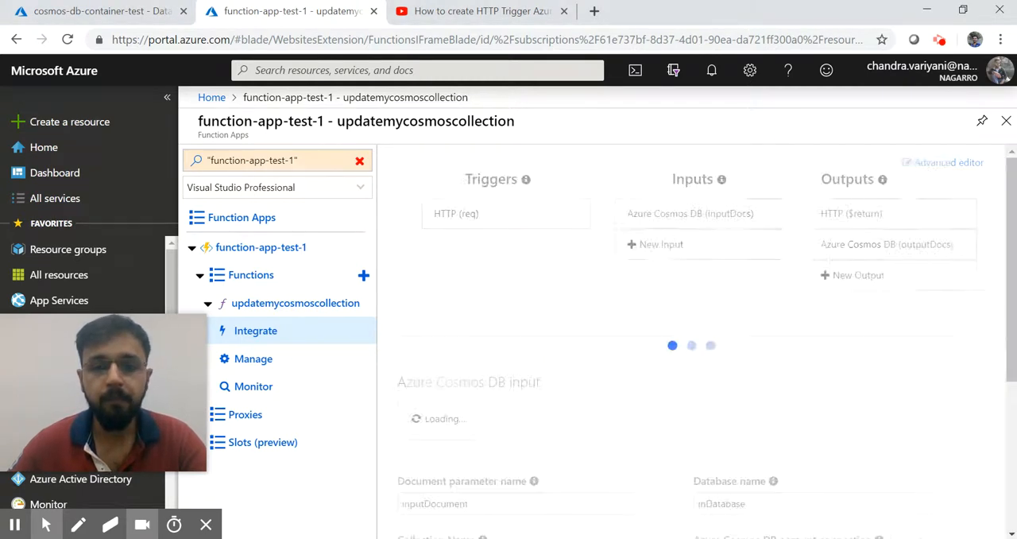
pyautogui.scroll(-3)
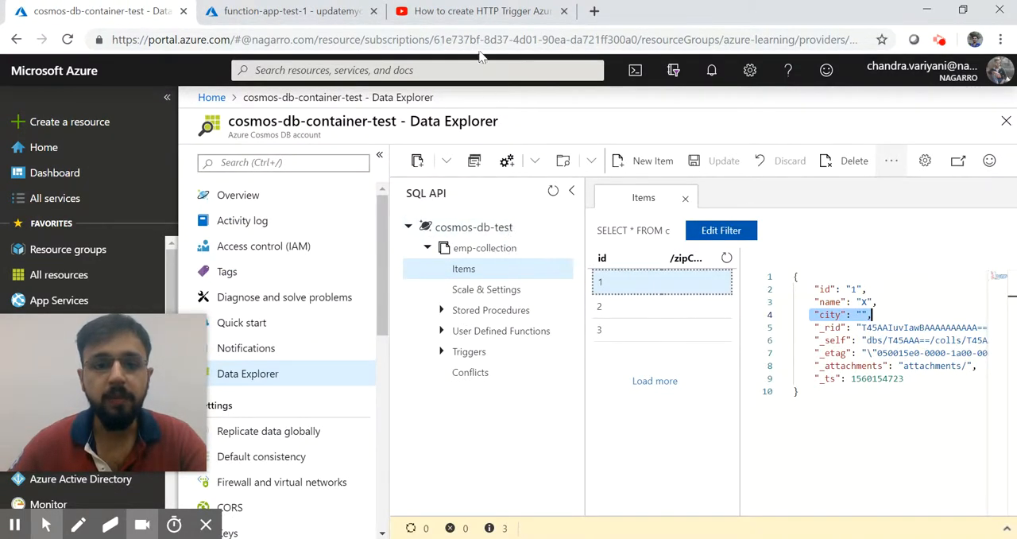
# Name the draft Cosmos DB input's document parameter inputDocs and return to the bindings overview
pyautogui.click(289, 9)
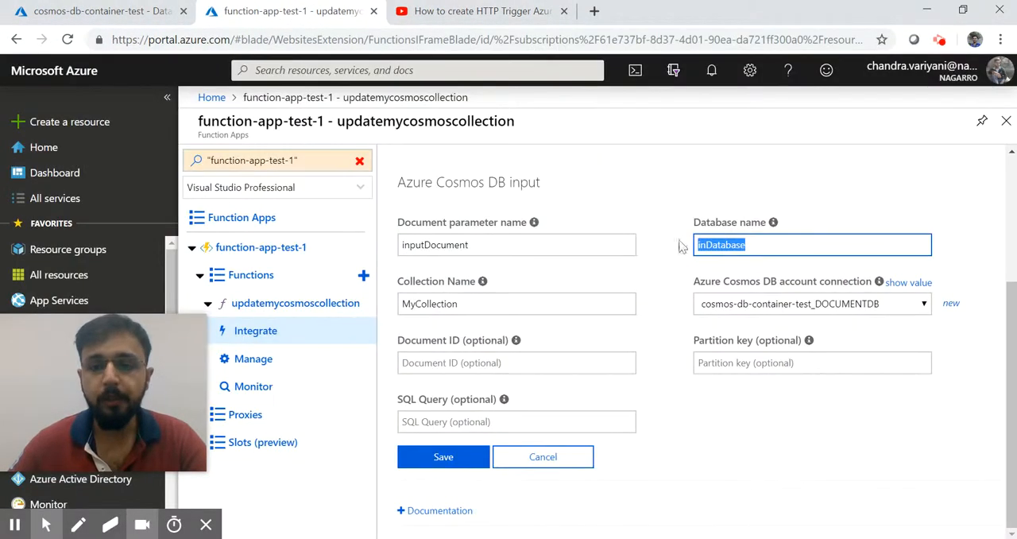
pyautogui.click(517, 303)
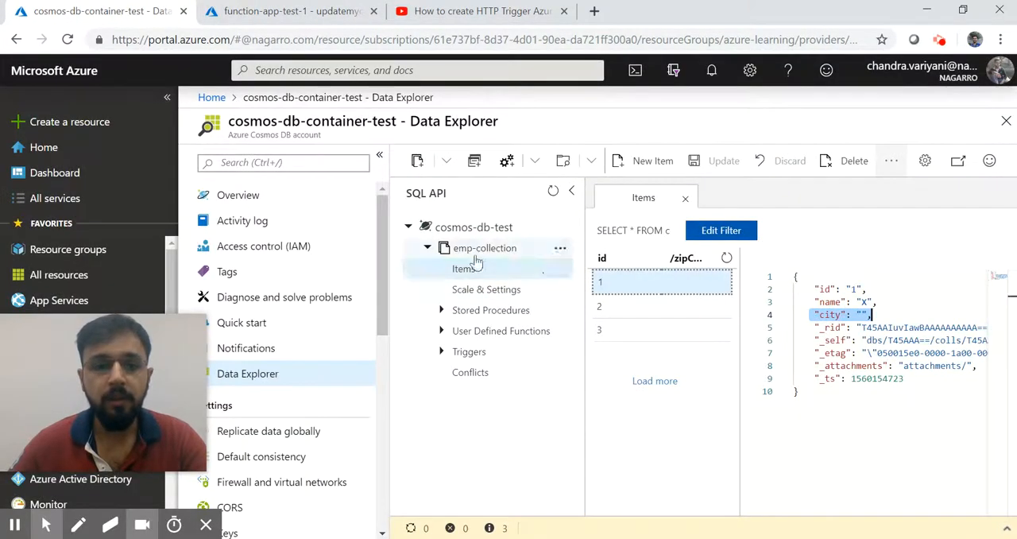
pyautogui.click(289, 12)
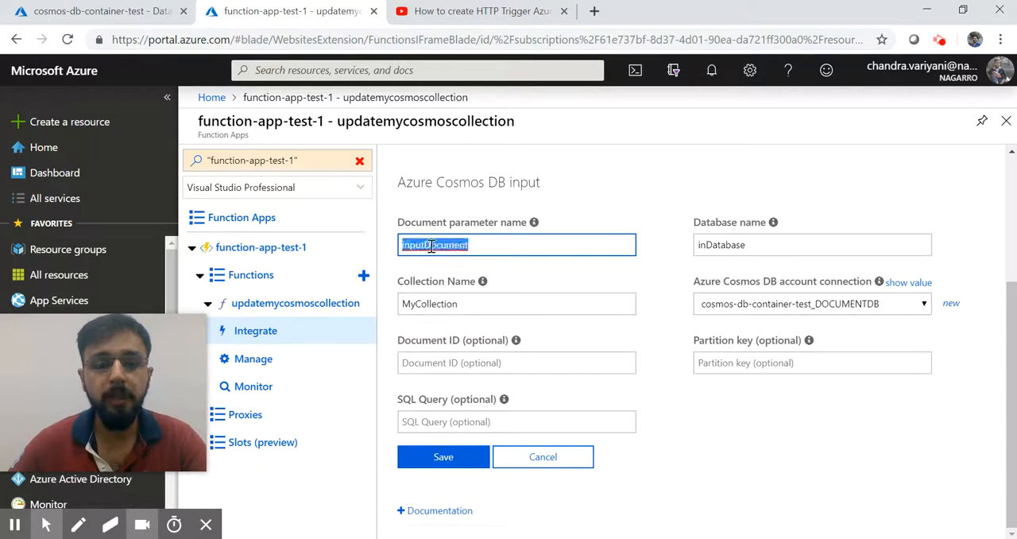
pyautogui.write('input')
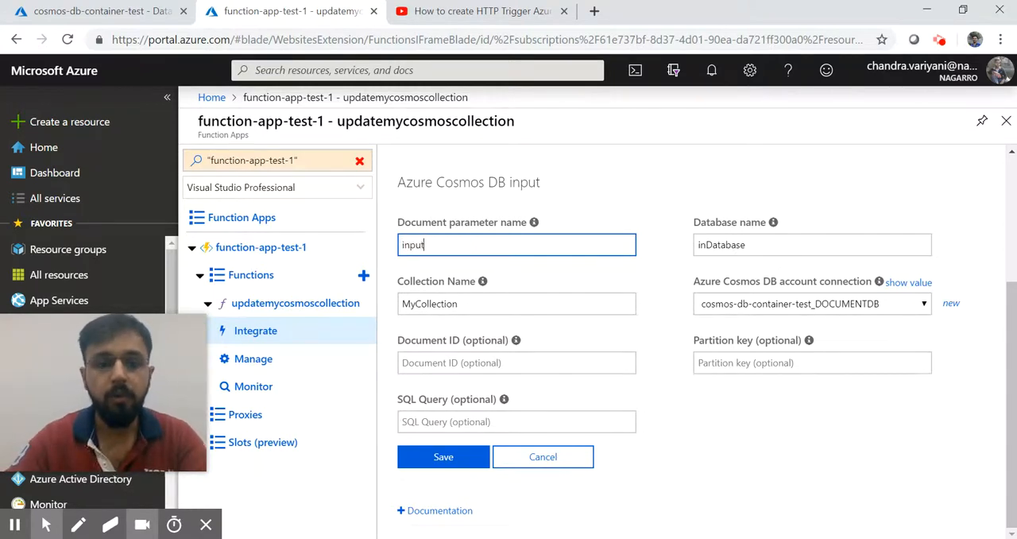
pyautogui.write('Docs')
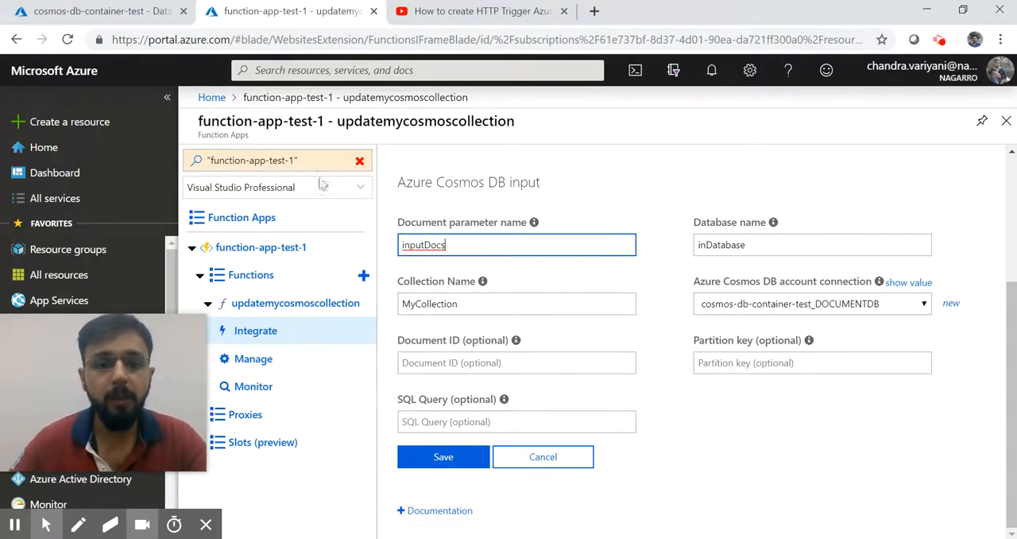
pyautogui.doubleClick(423, 245)
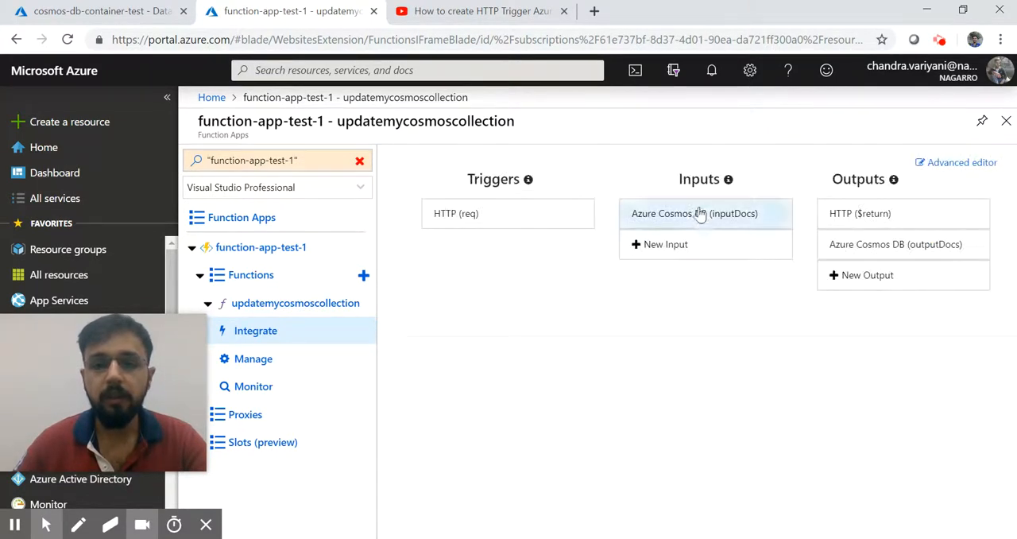
# Inspect the inputDocs input and outputDocs output settings, both on cosmos-db-test and emp-collection
pyautogui.click(694, 213)
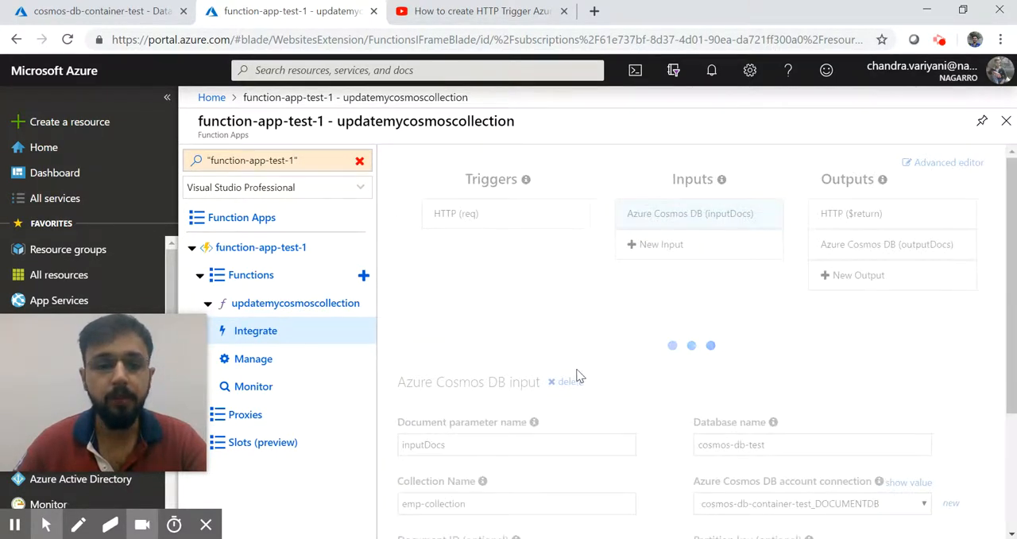
pyautogui.scroll(-3)
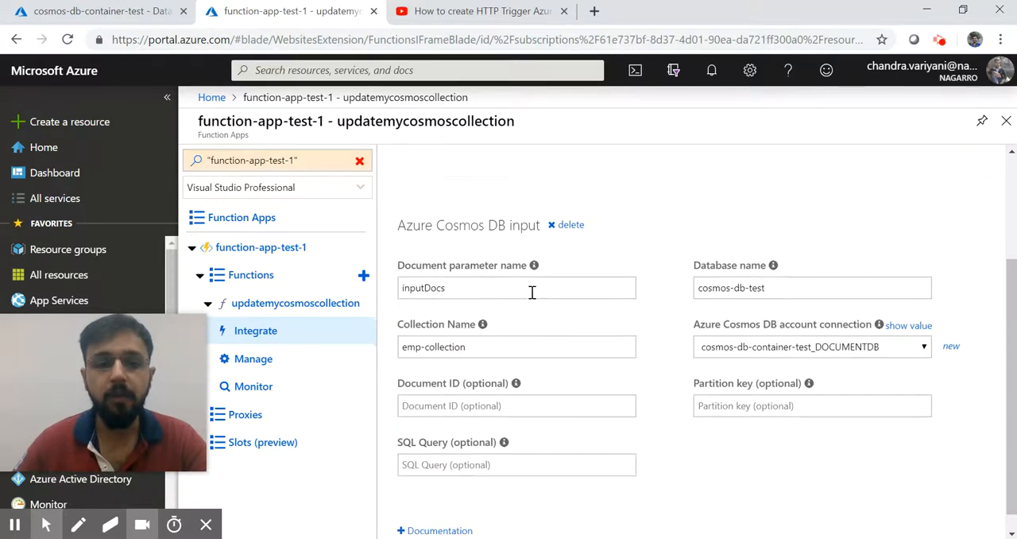
pyautogui.click(886, 245)
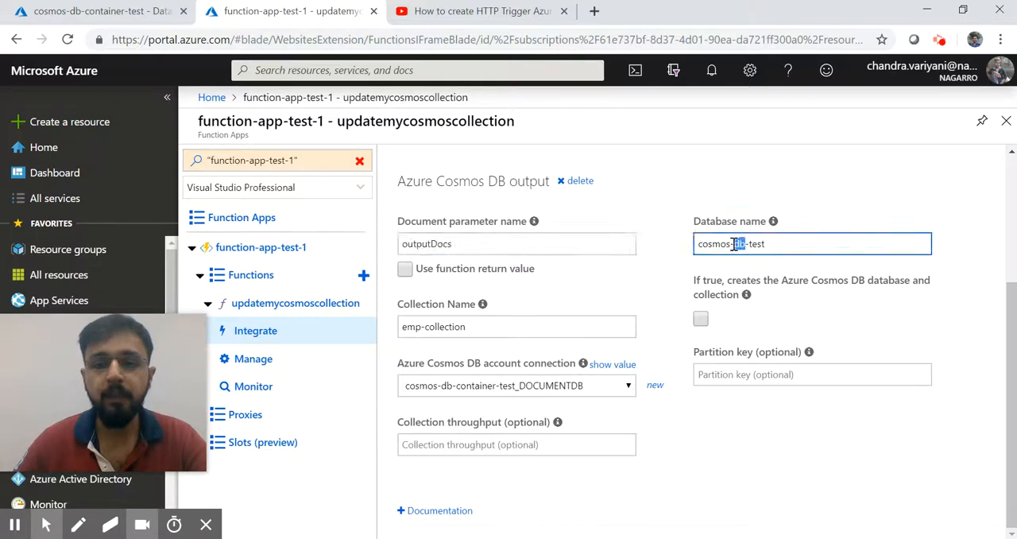
pyautogui.doubleClick(411, 326)
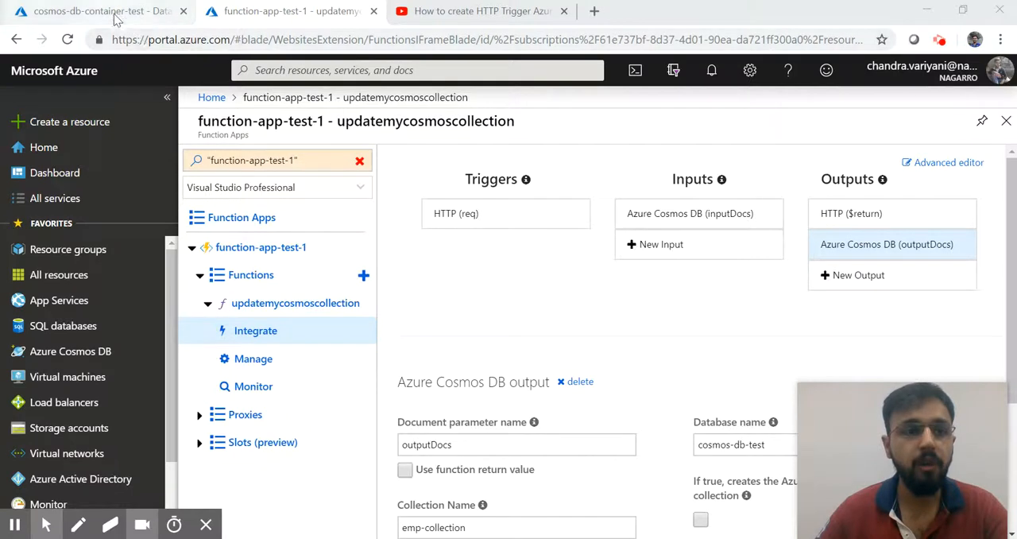
# Check emp-collection item 3 in the Cosmos DB Data Explorer, then return to the function app
pyautogui.click(96, 11)
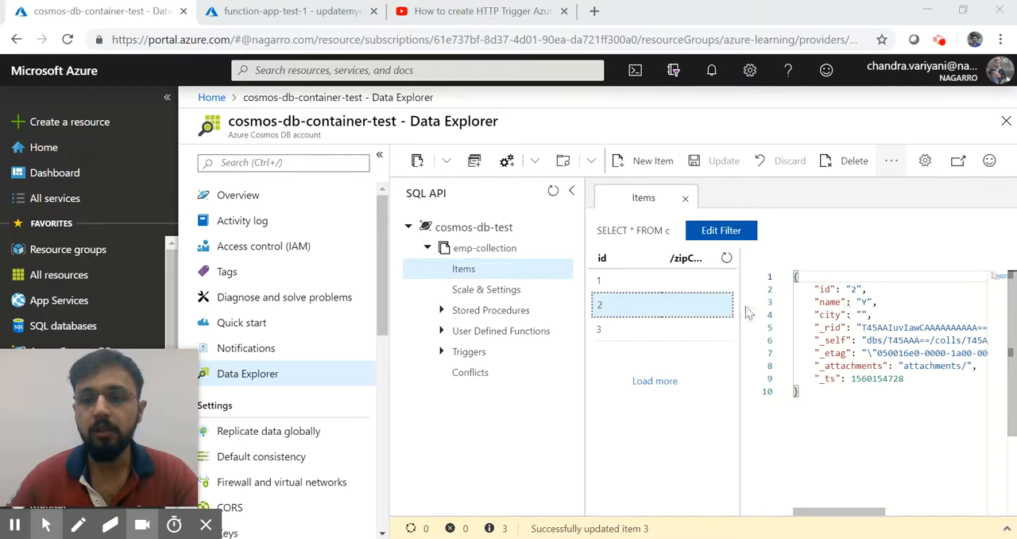
pyautogui.click(600, 327)
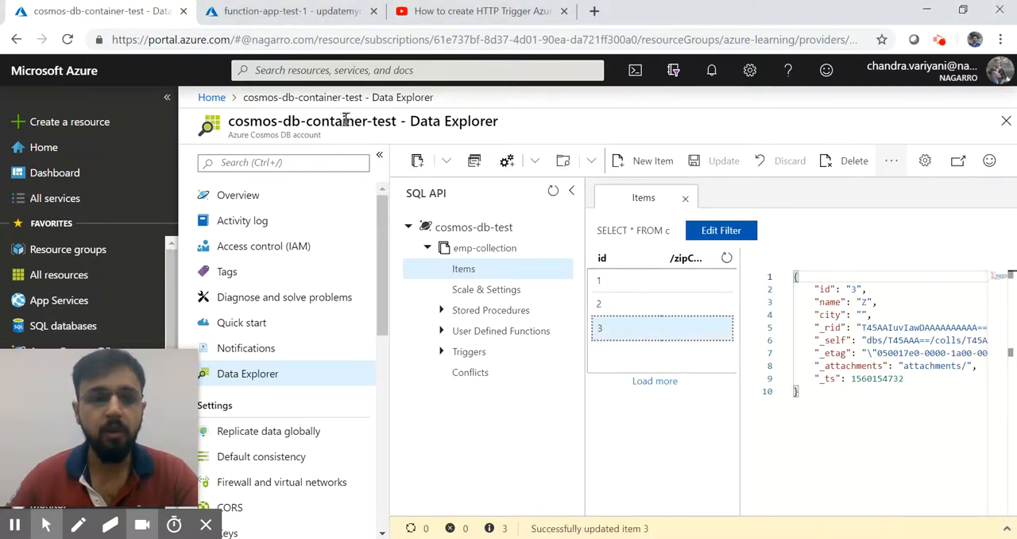
pyautogui.click(286, 9)
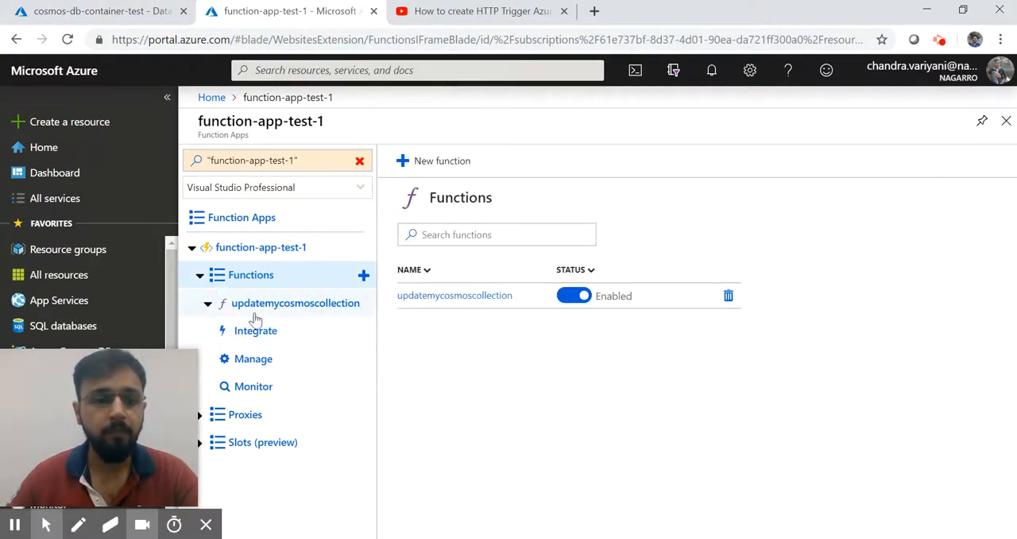
# Get the updatemycosmoscollection function URL and view the item with id 3
pyautogui.click(296, 301)
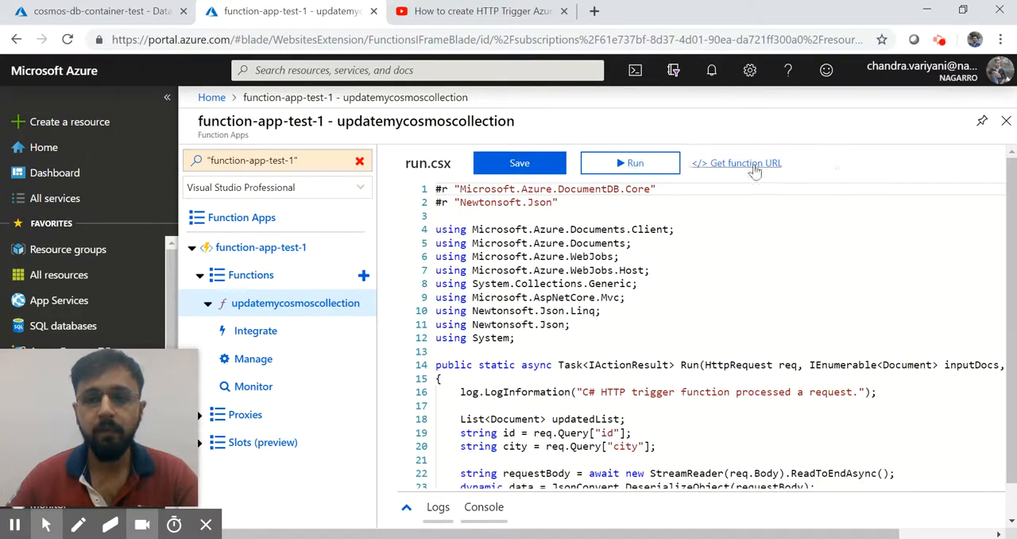
pyautogui.click(736, 162)
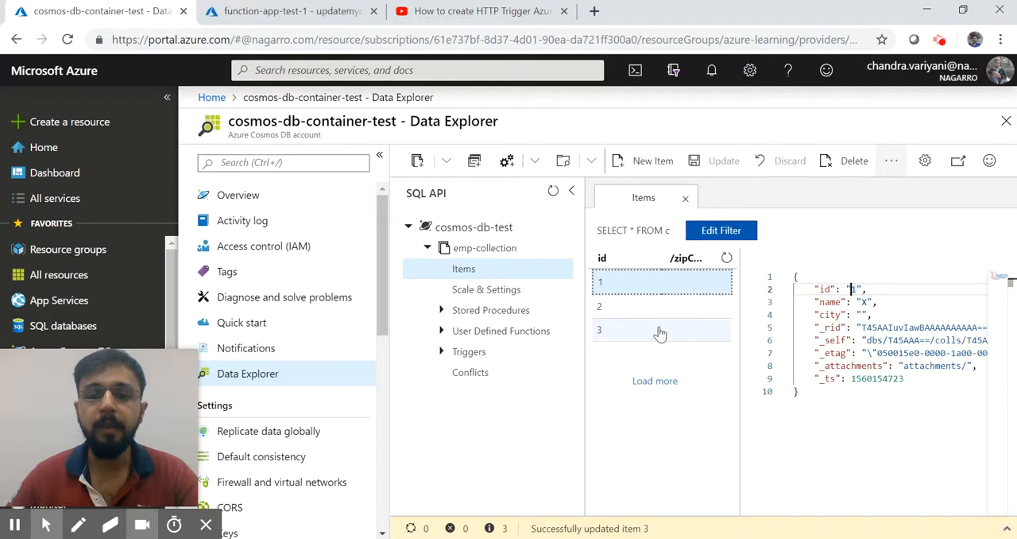
pyautogui.click(661, 327)
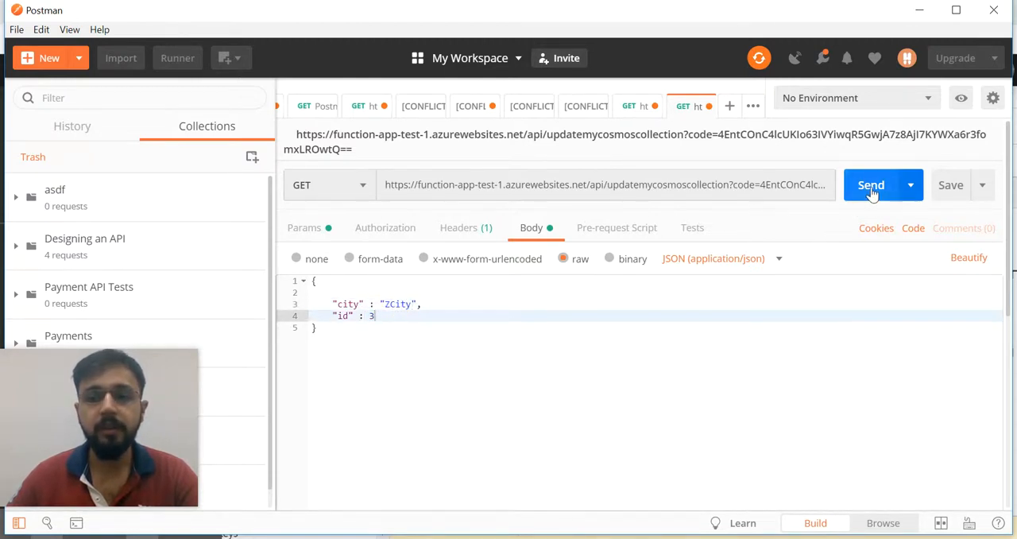
# Send the request with city 2City and id 3 and get the 200 OK success response
pyautogui.click(871, 185)
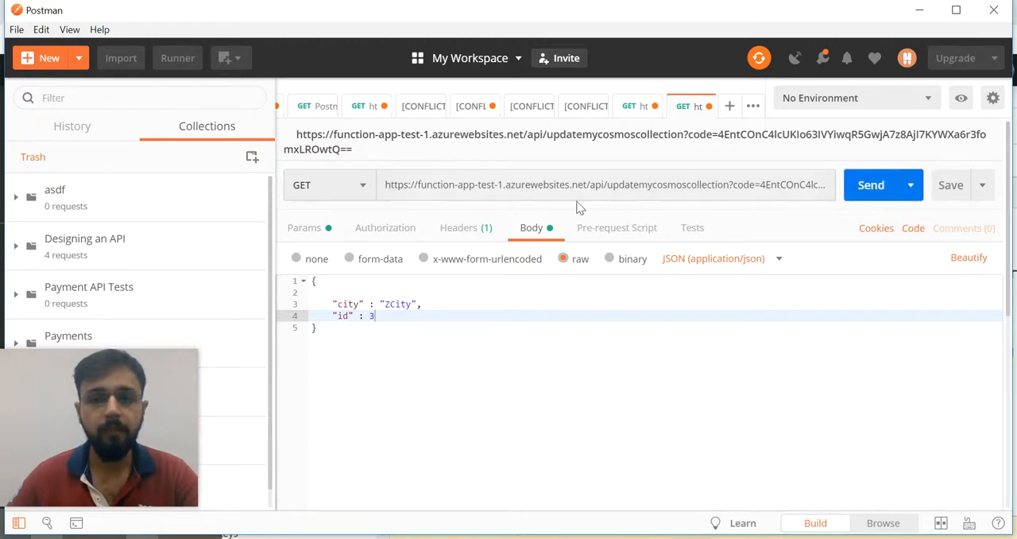
pyautogui.click(871, 184)
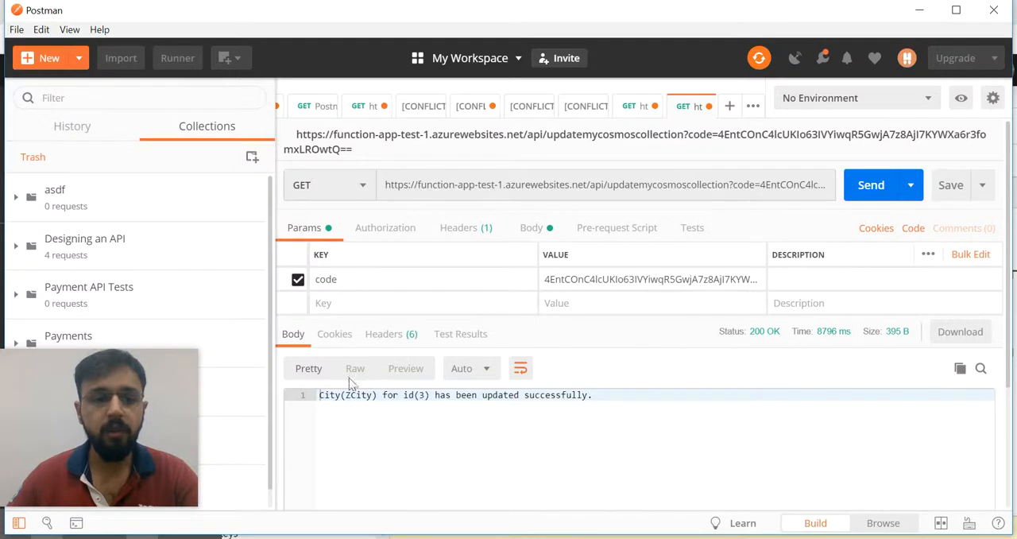
pyautogui.doubleClick(343, 395)
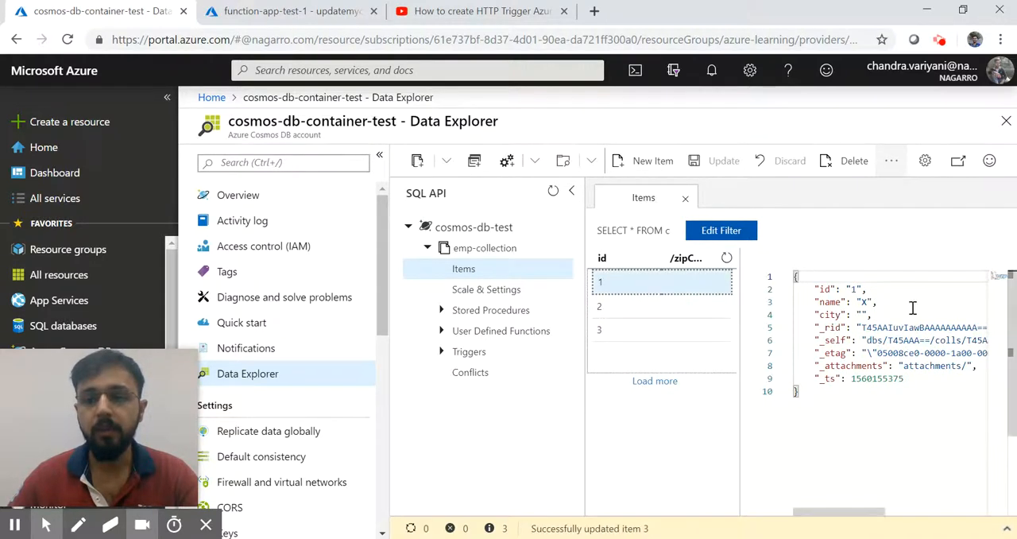
pyautogui.click(661, 327)
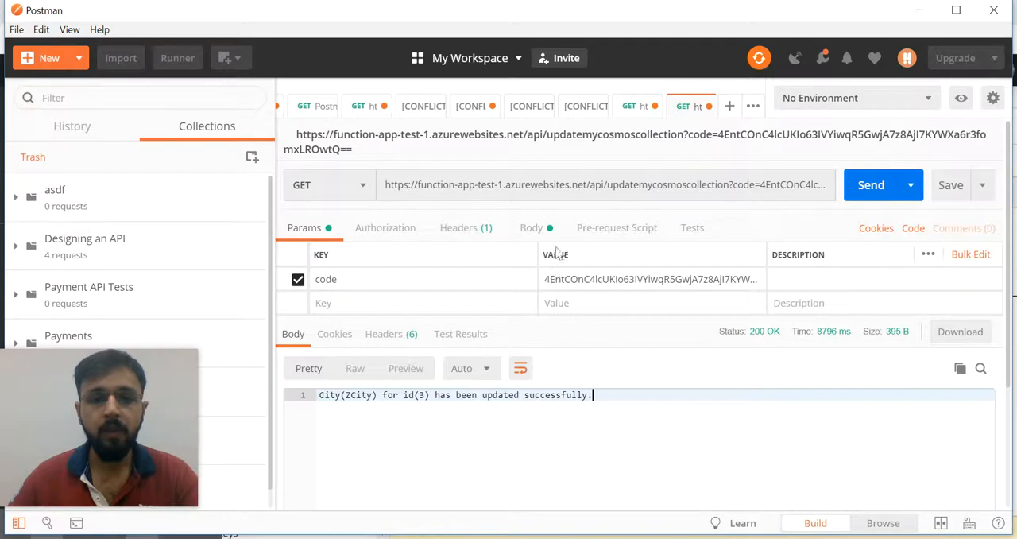
# Change the body's city to CityForAll without an id and send the request to update every item
pyautogui.click(531, 227)
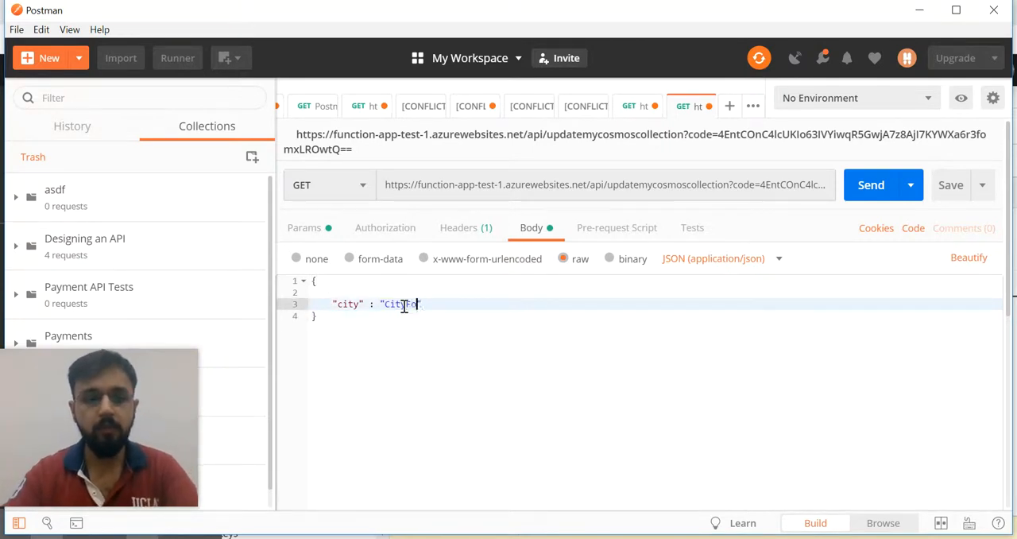
pyautogui.write('ForAll')
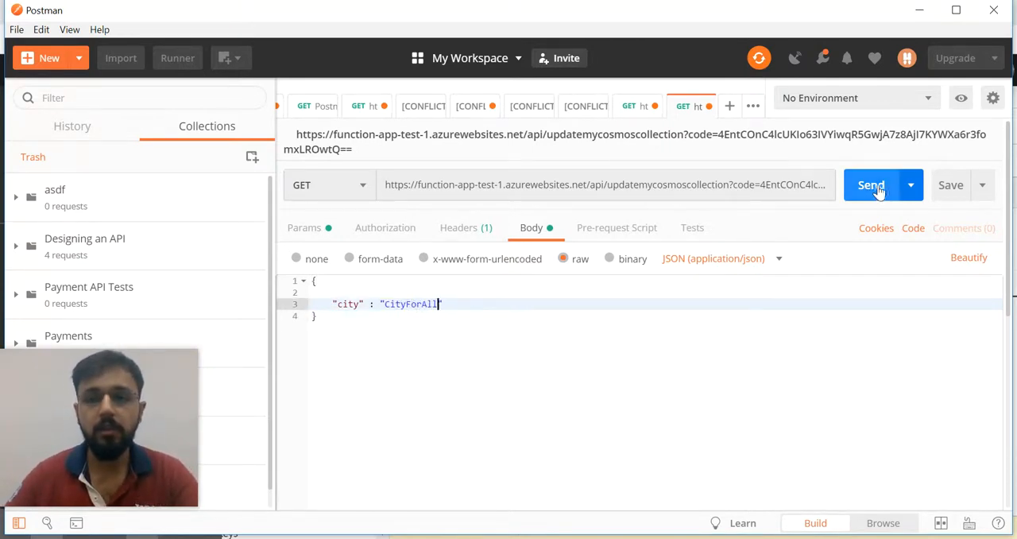
pyautogui.click(871, 184)
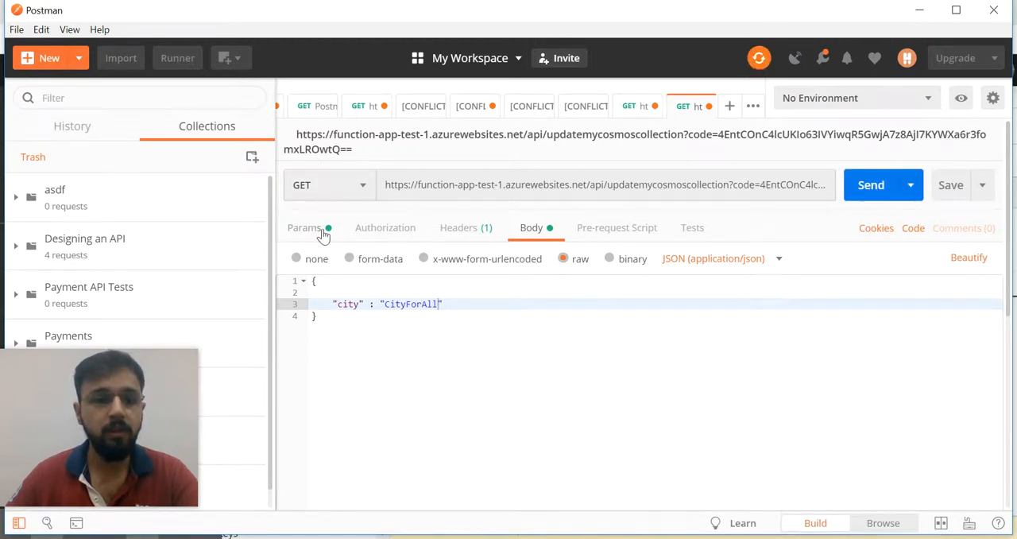
pyautogui.click(871, 184)
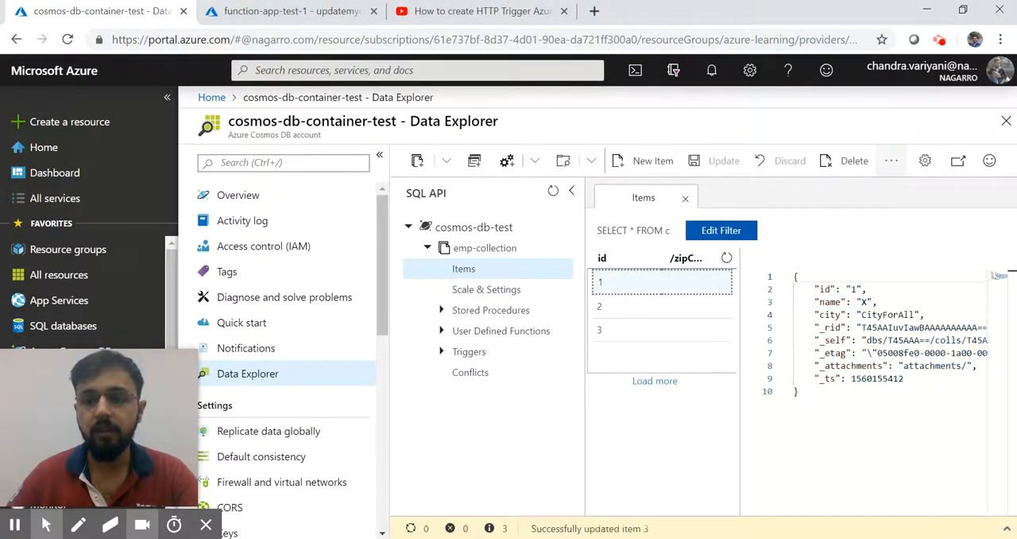
# Verify items 2 and 3 show city CityForAll, then return to the function's code
pyautogui.click(628, 305)
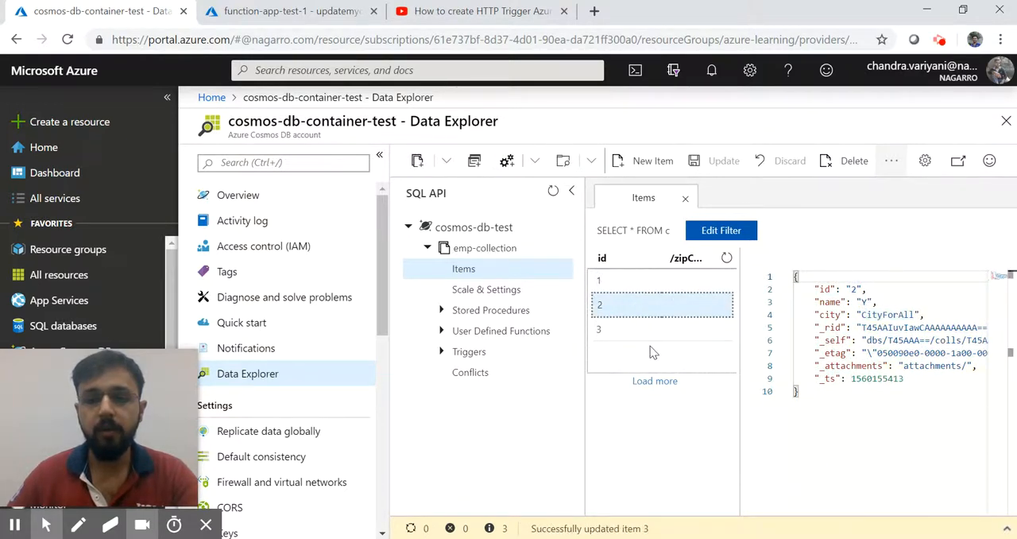
pyautogui.click(598, 327)
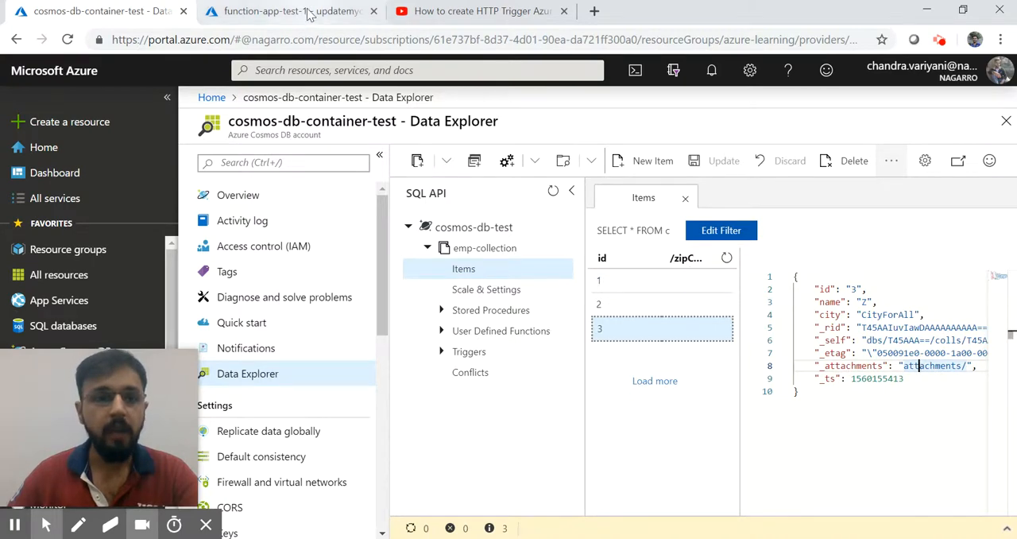
pyautogui.click(290, 9)
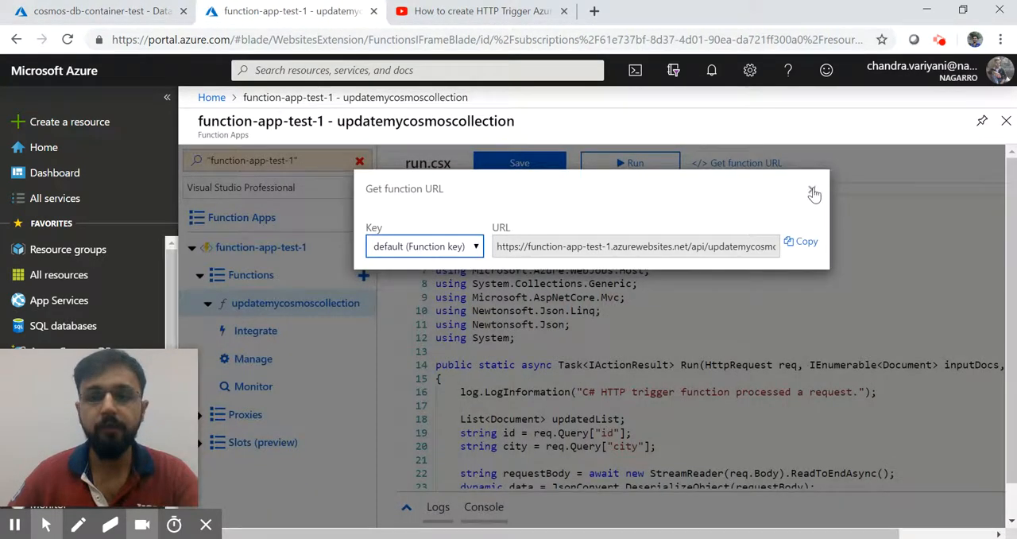
# Close the function URL box and highlight the run.csx lines 19–20 reading id and city from the query
pyautogui.click(814, 193)
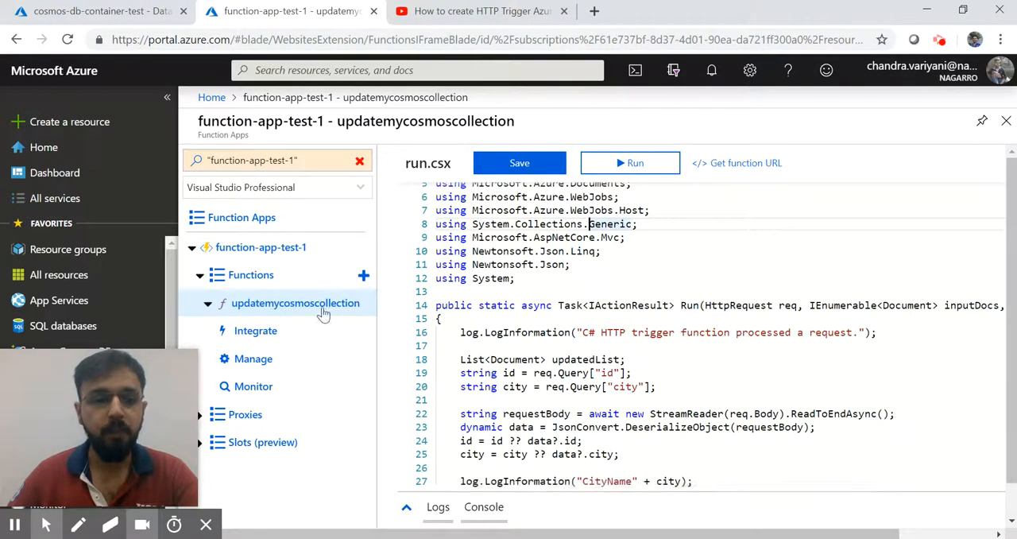
pyautogui.scroll(-3)
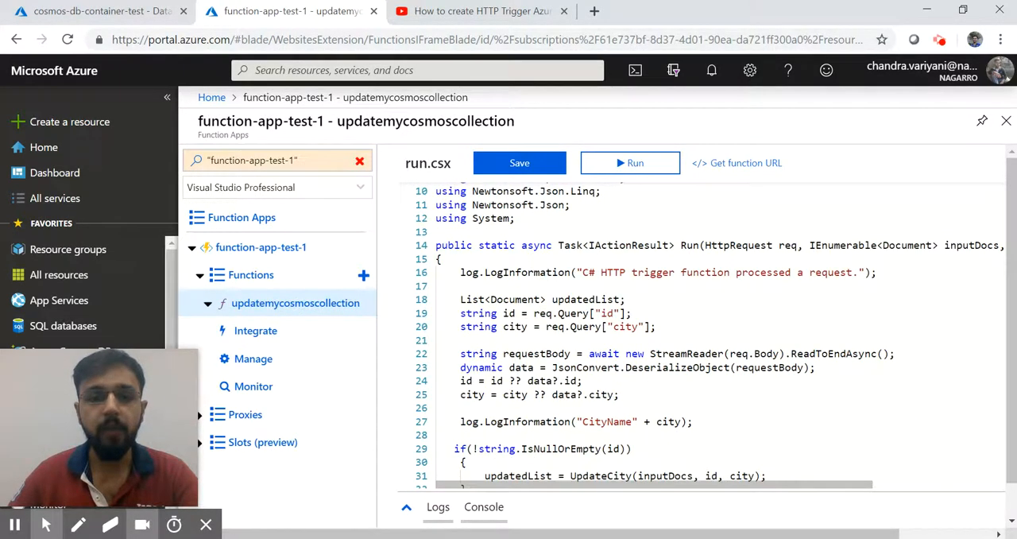
pyautogui.scroll(-3)
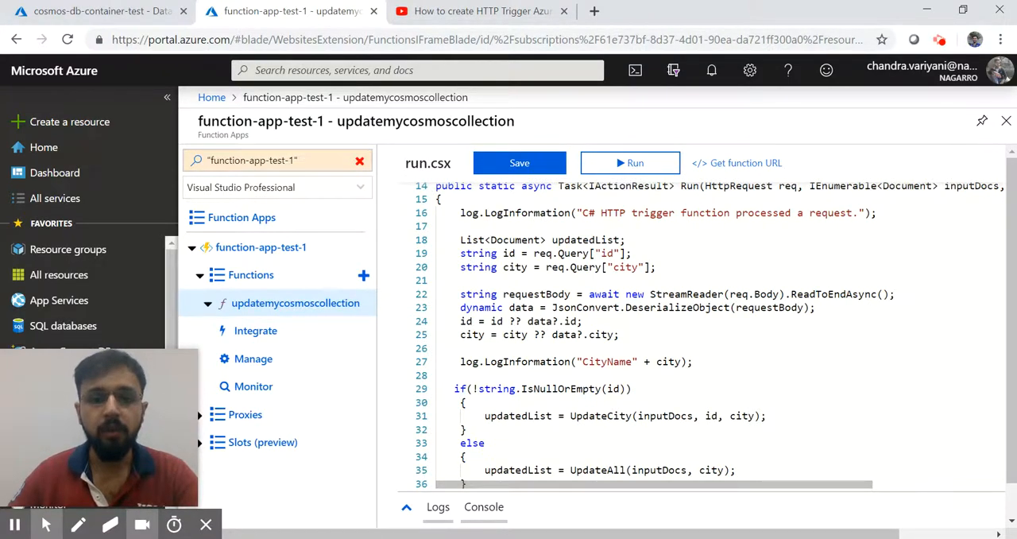
pyautogui.scroll(-3)
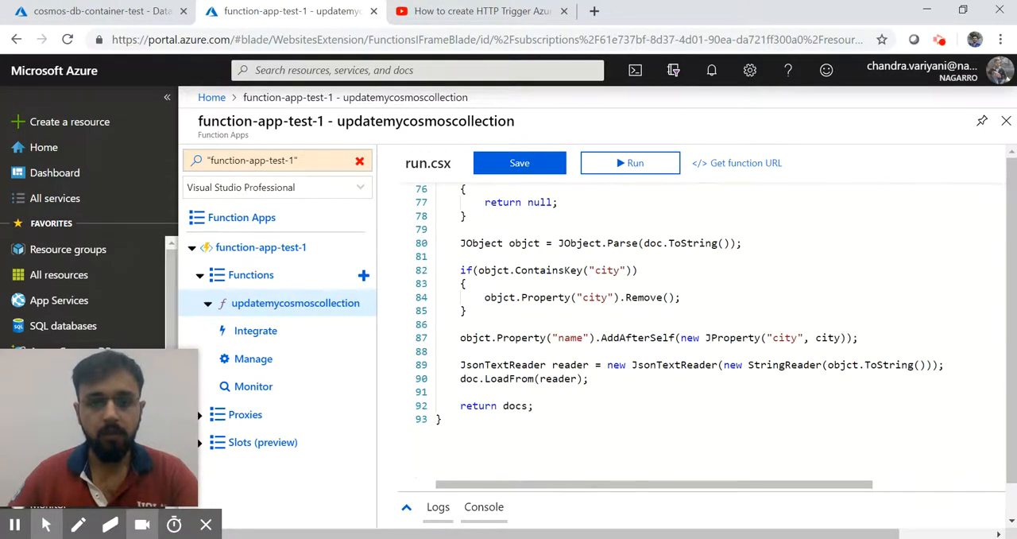
pyautogui.scroll(3)
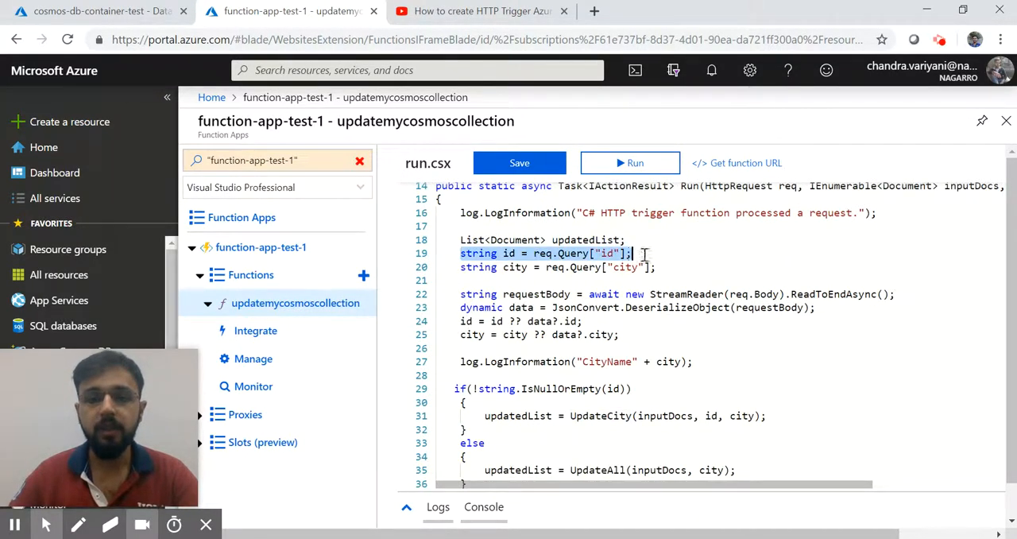
pyautogui.click(601, 253)
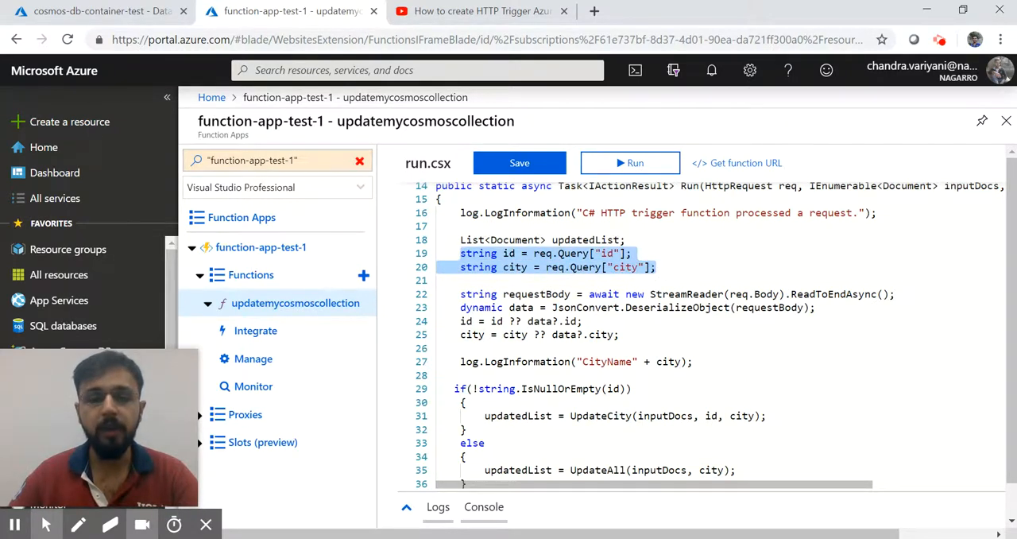
pyautogui.scroll(-3)
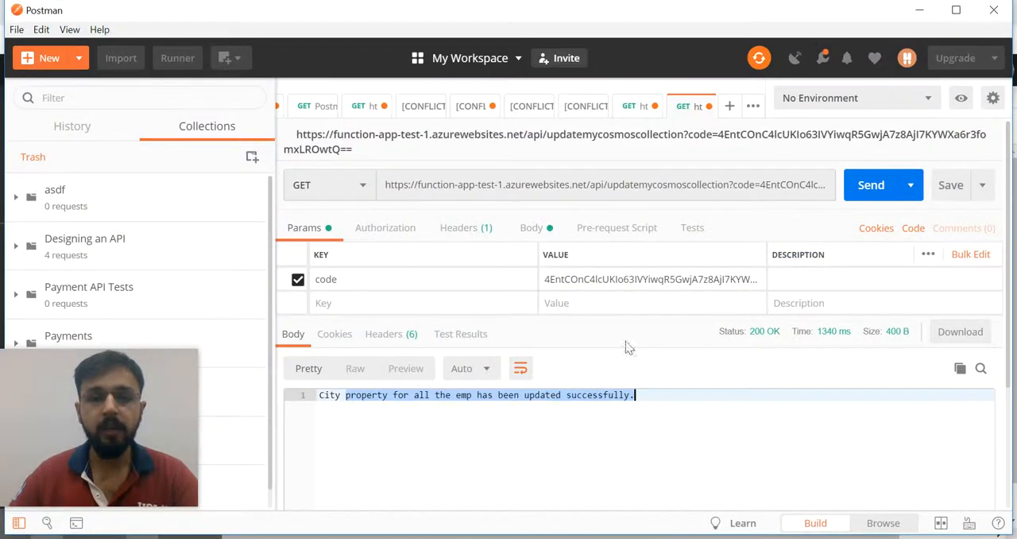
pyautogui.doubleClick(668, 184)
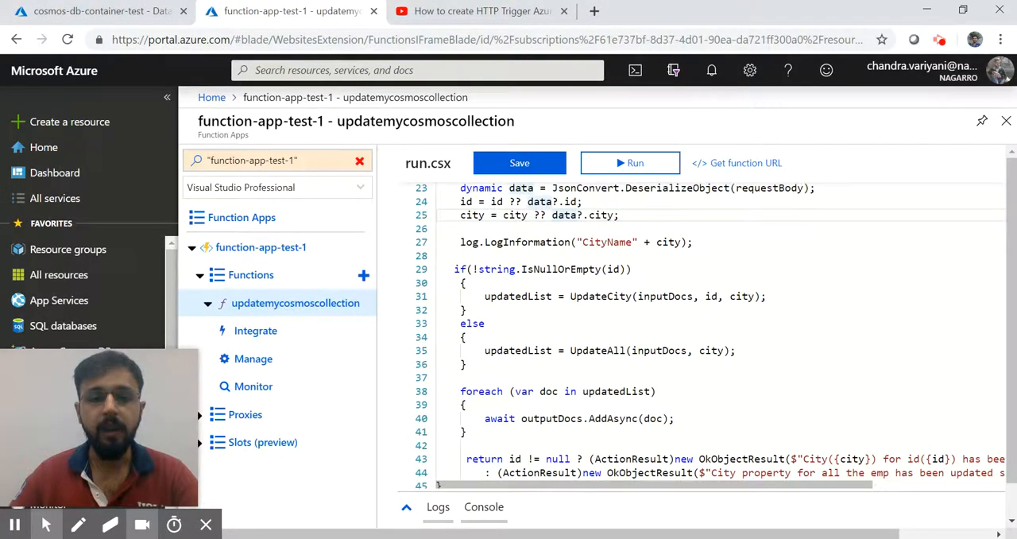
pyautogui.click(610, 268)
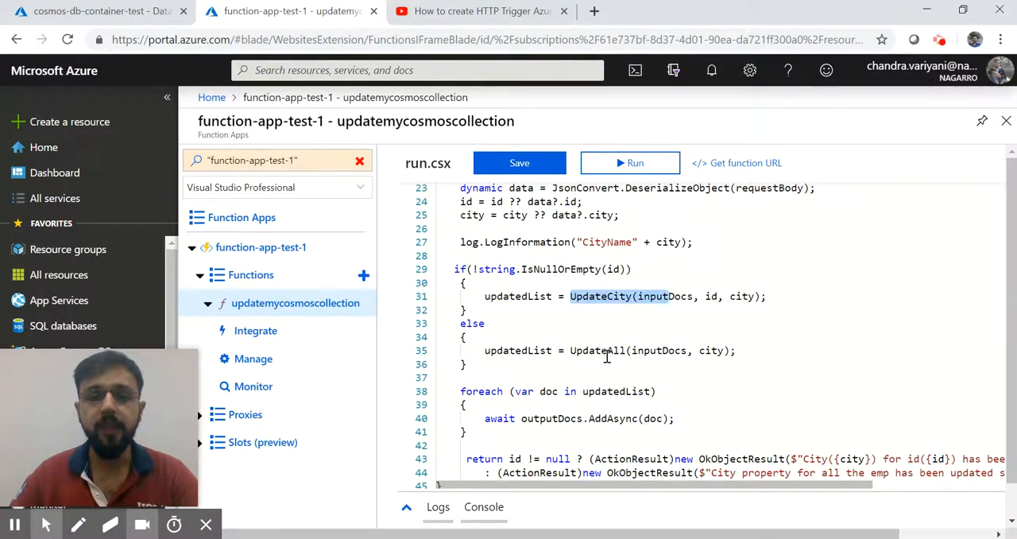
pyautogui.scroll(-3)
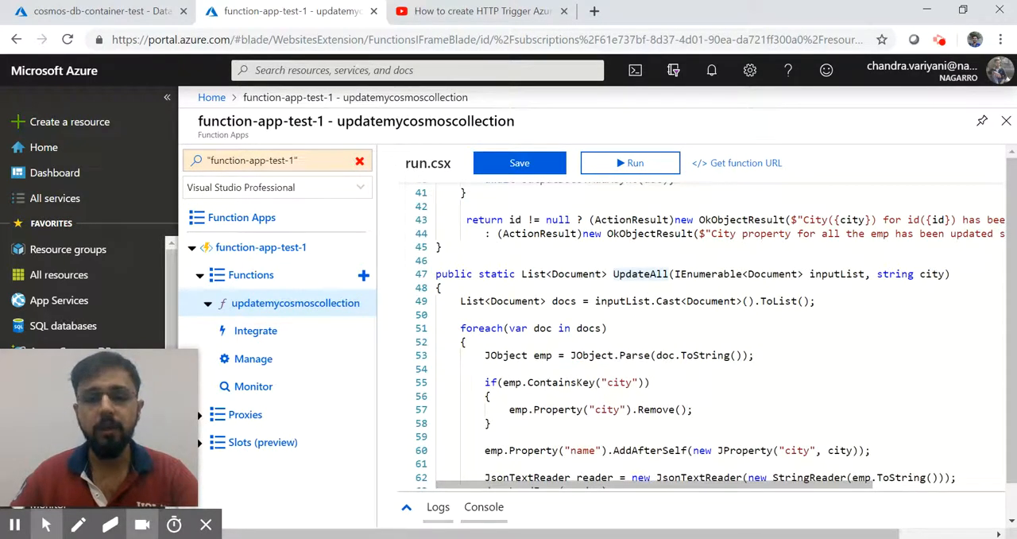
pyautogui.scroll(-3)
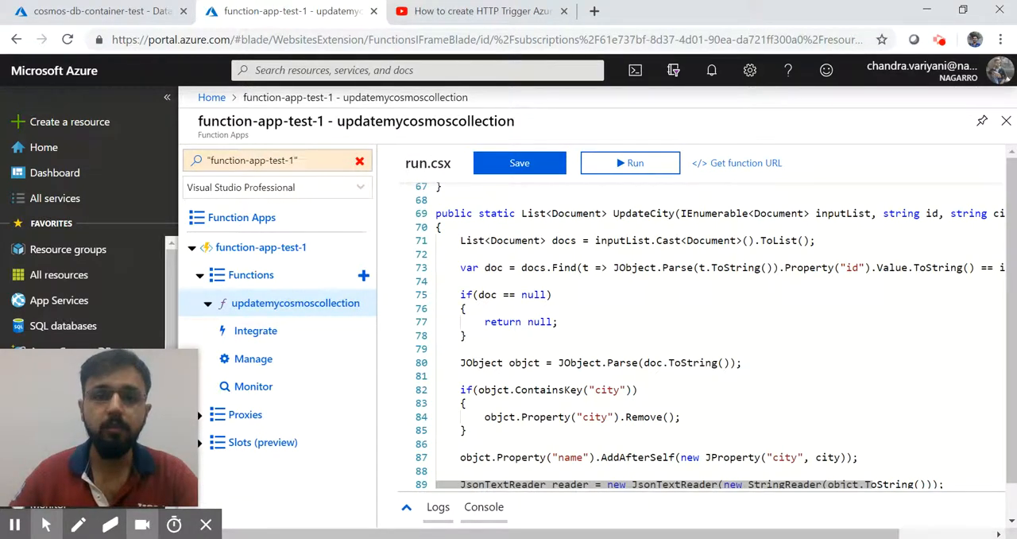
pyautogui.click(96, 9)
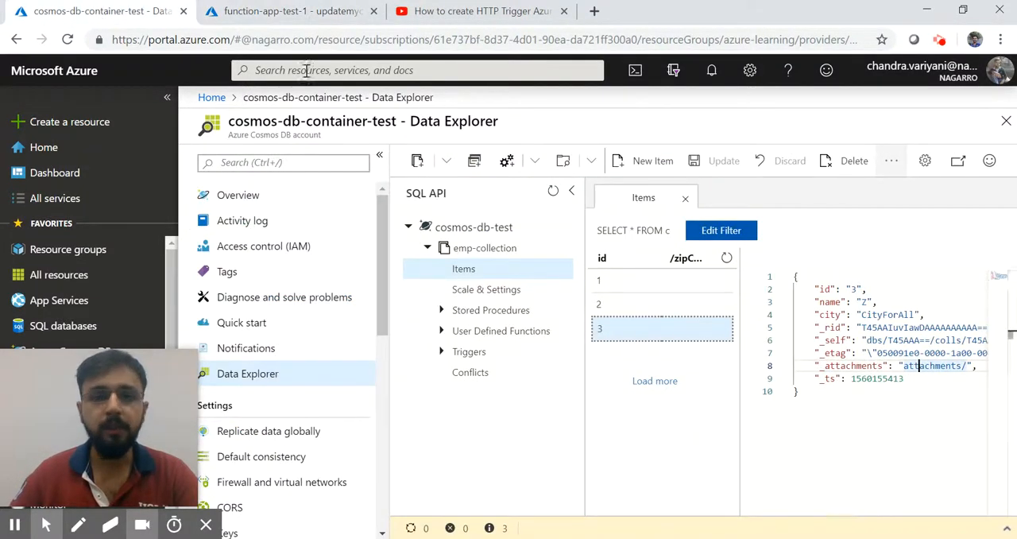
pyautogui.click(286, 10)
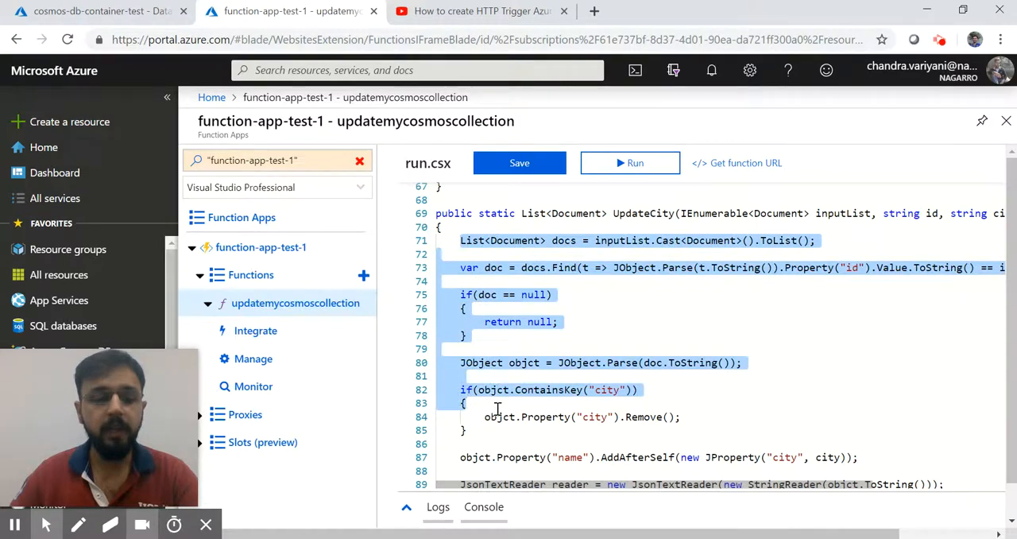
pyautogui.scroll(-3)
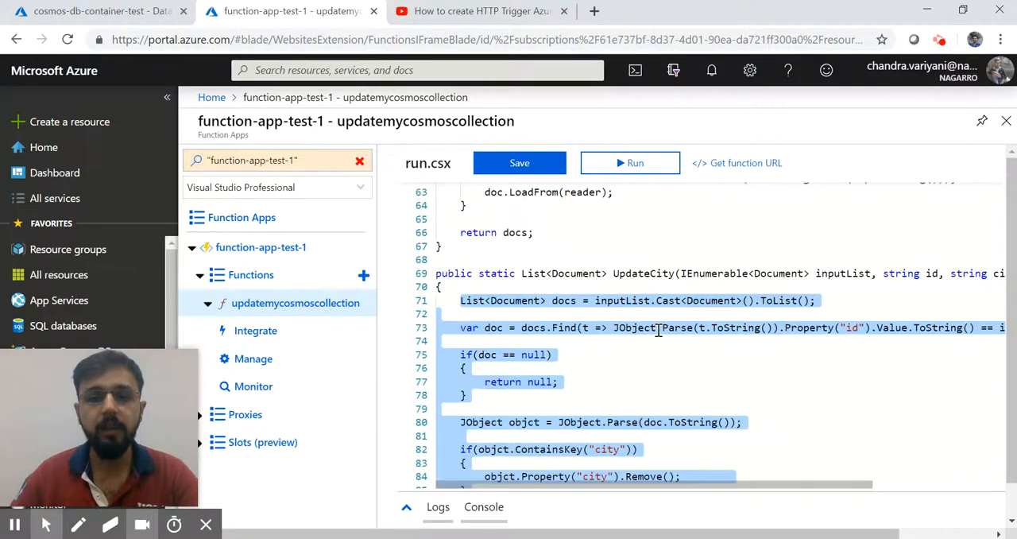
pyautogui.scroll(-3)
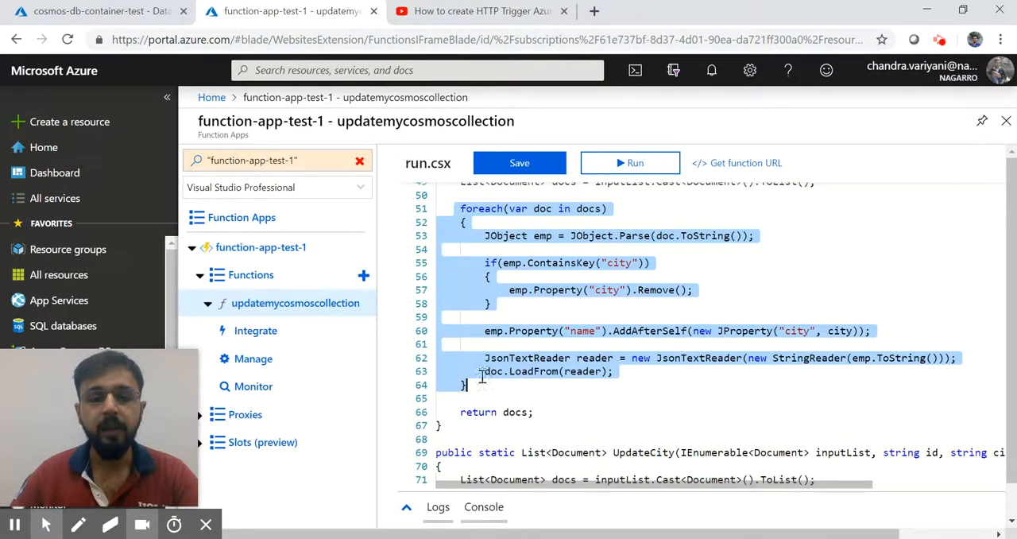
pyautogui.scroll(-3)
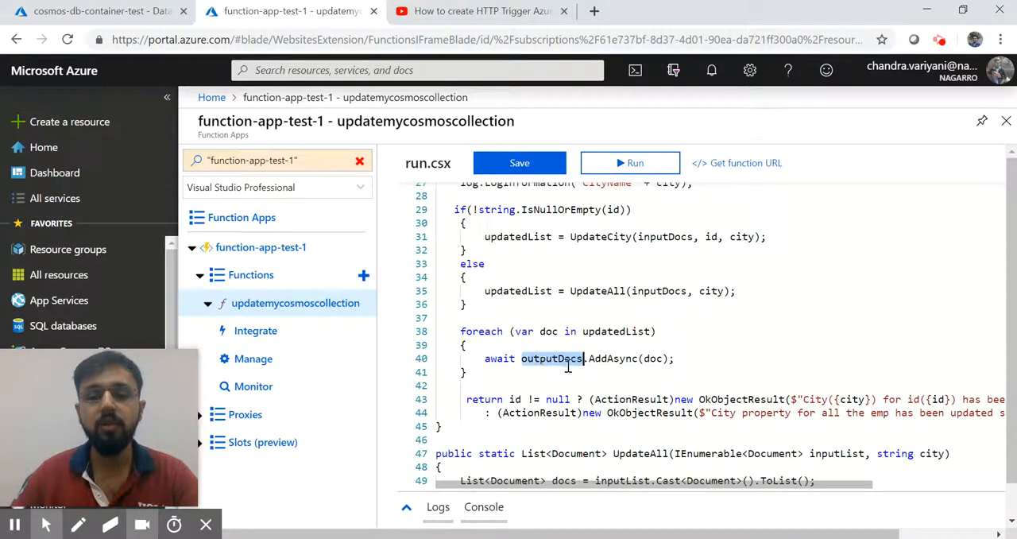
pyautogui.tripleClick(579, 359)
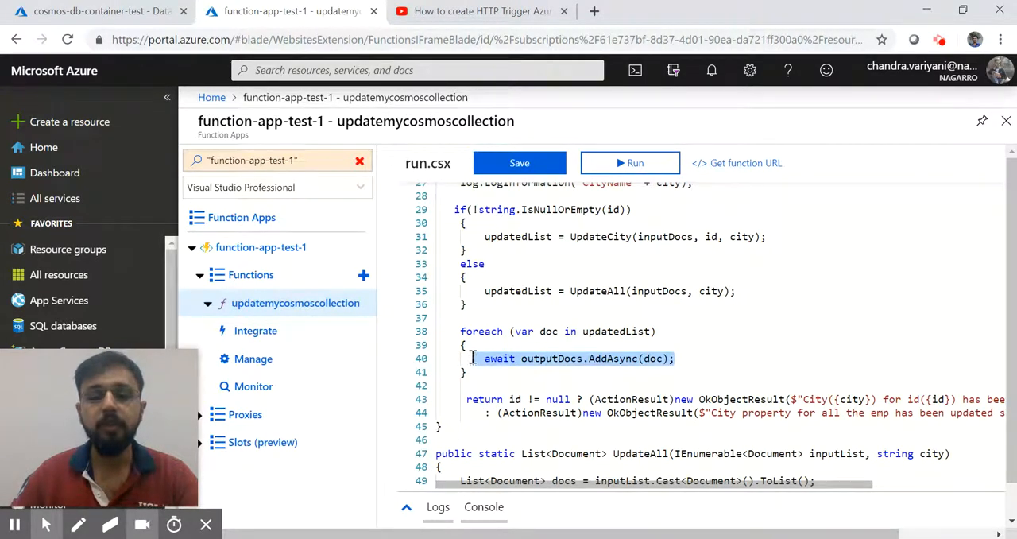
pyautogui.scroll(-3)
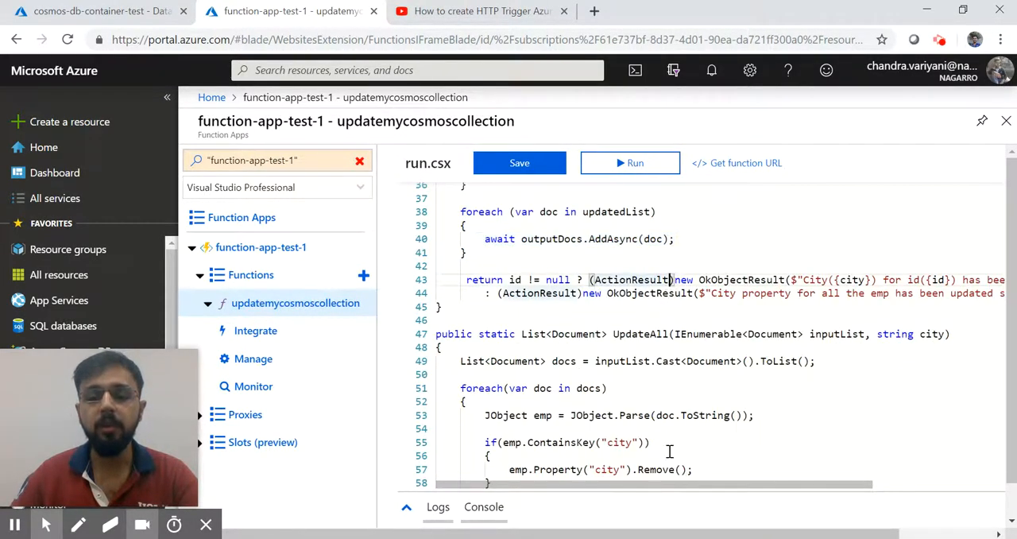